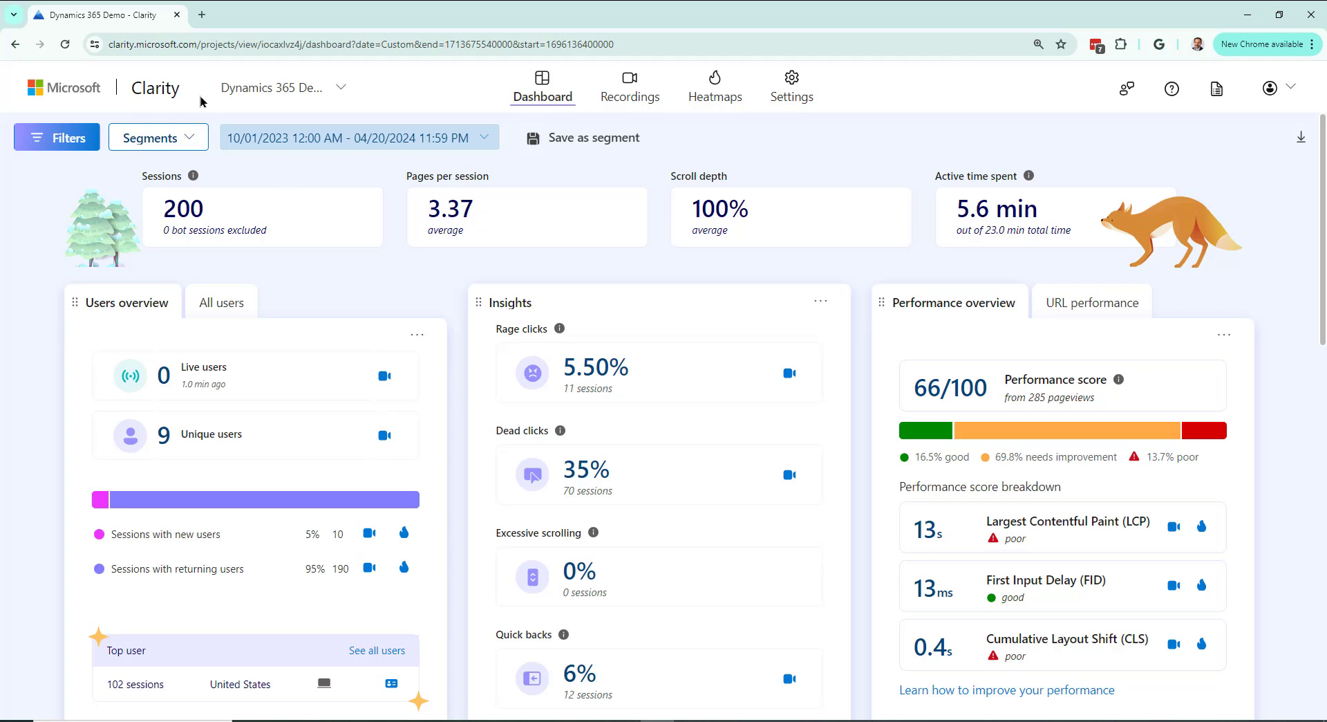
Show the recordings of the orgbb712f88 main.aspx page and browse the list
scroll(down, 3)
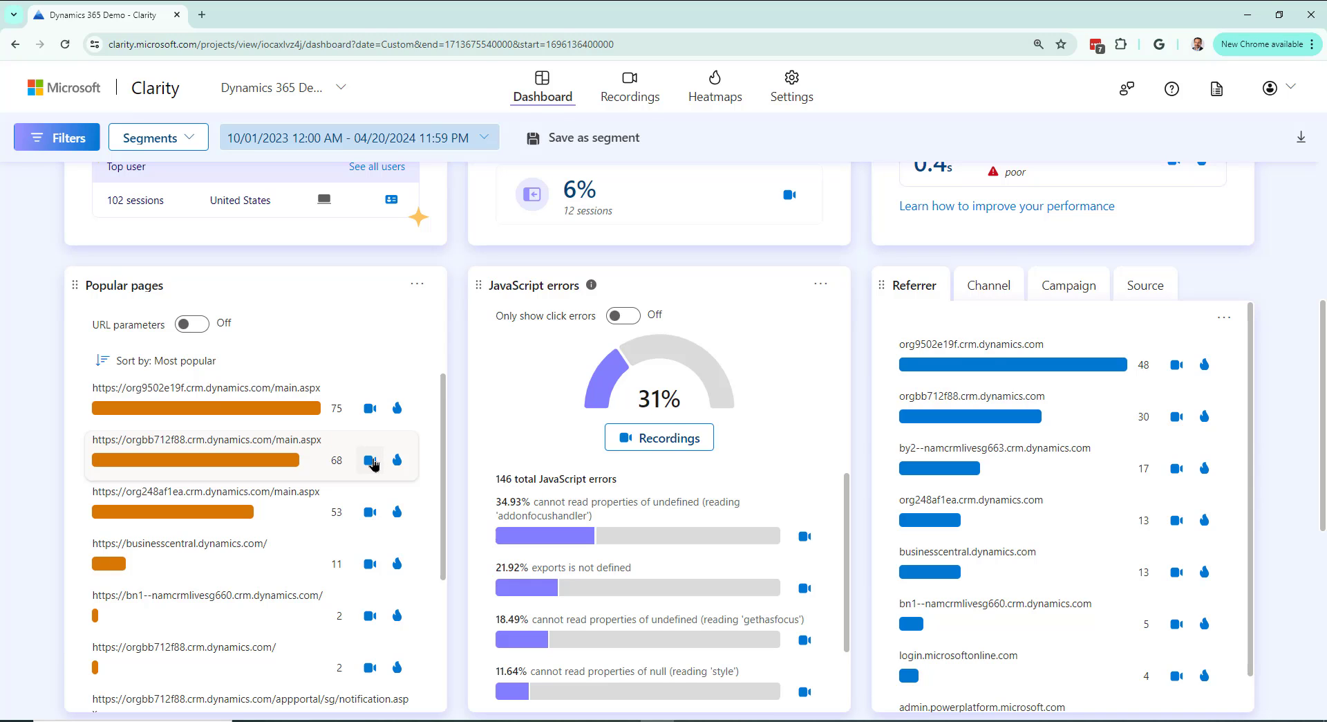
click(369, 460)
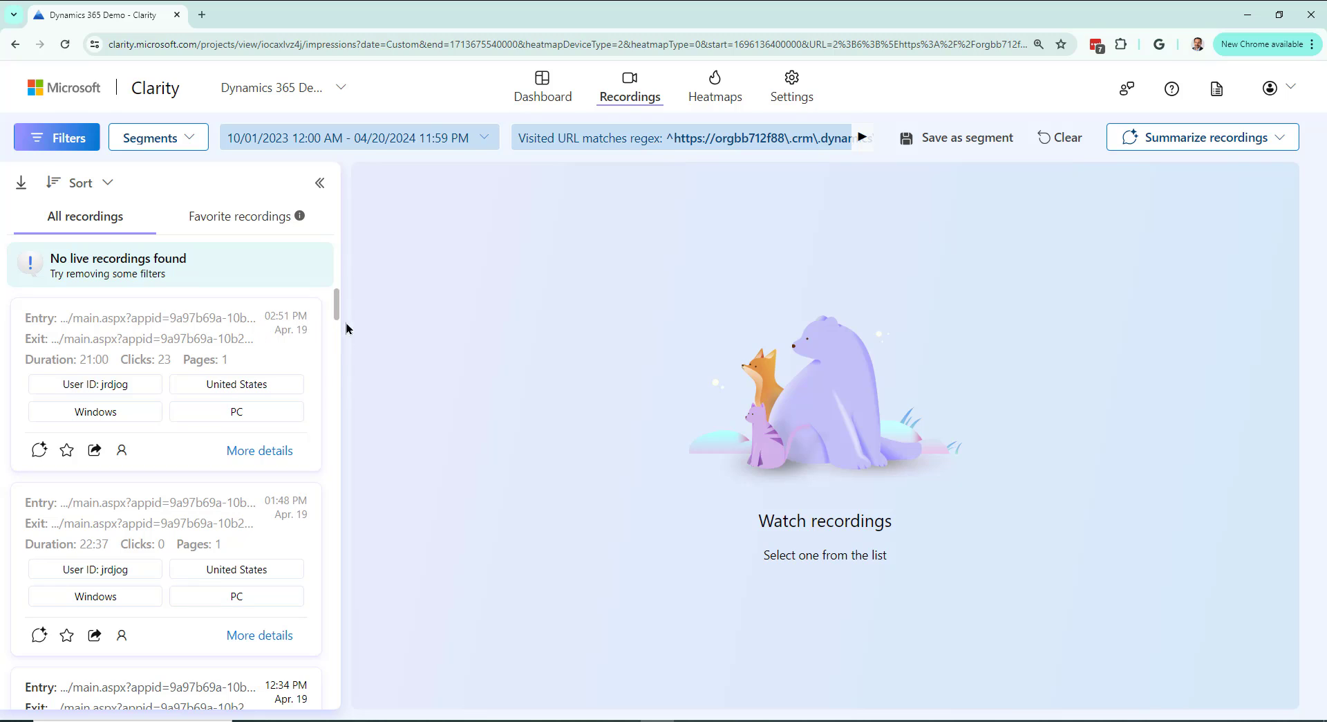
mouse_move(374, 395)
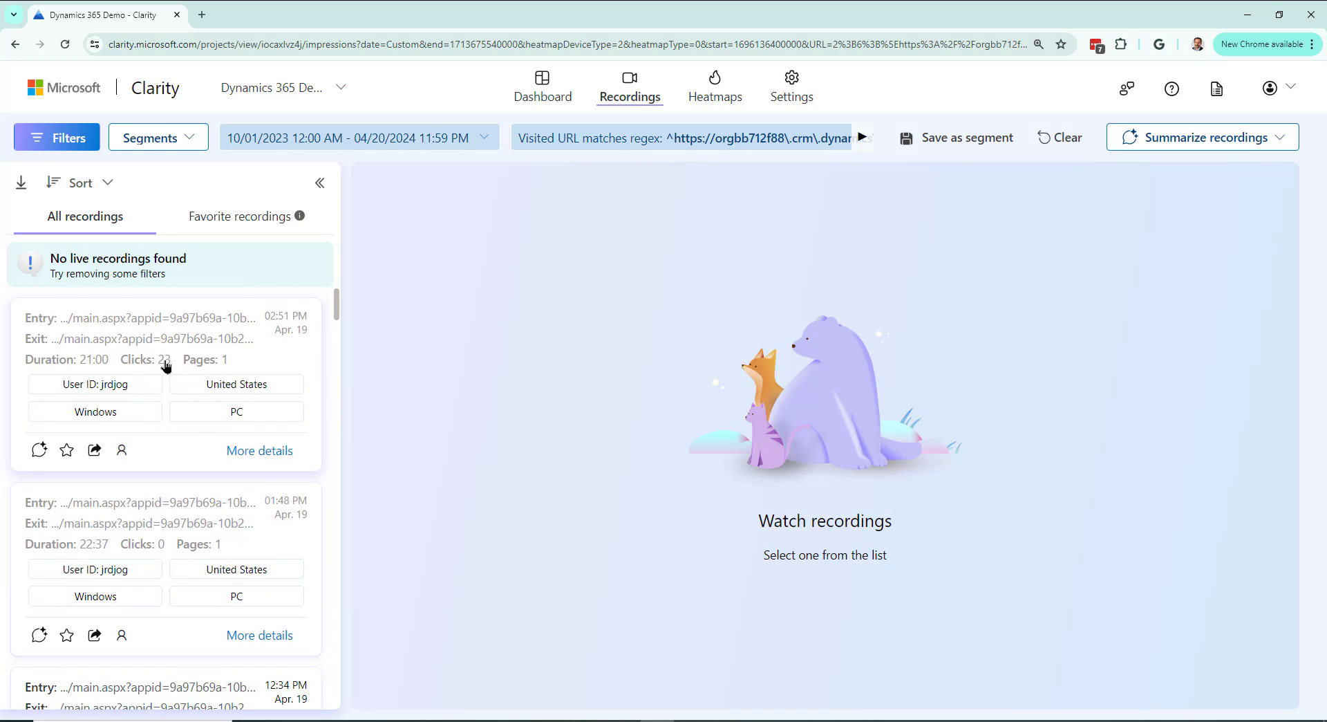
scroll(down, 3)
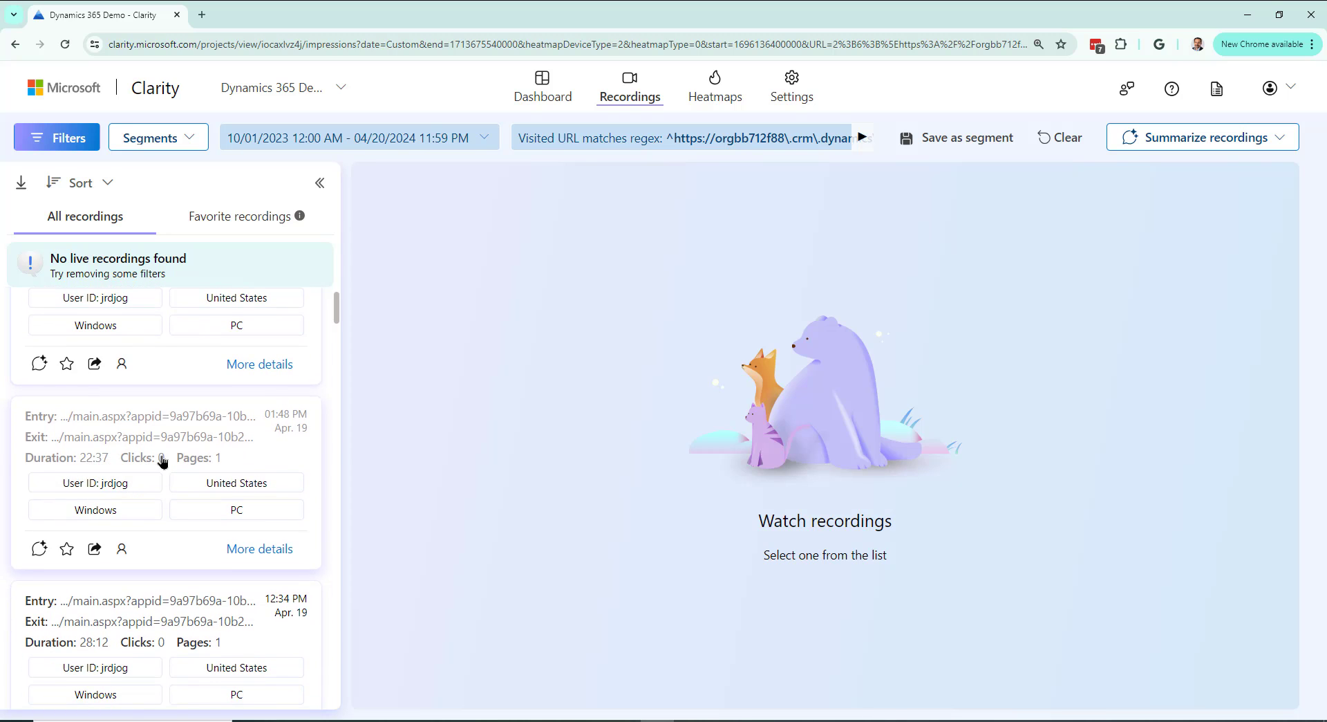
scroll(down, 3)
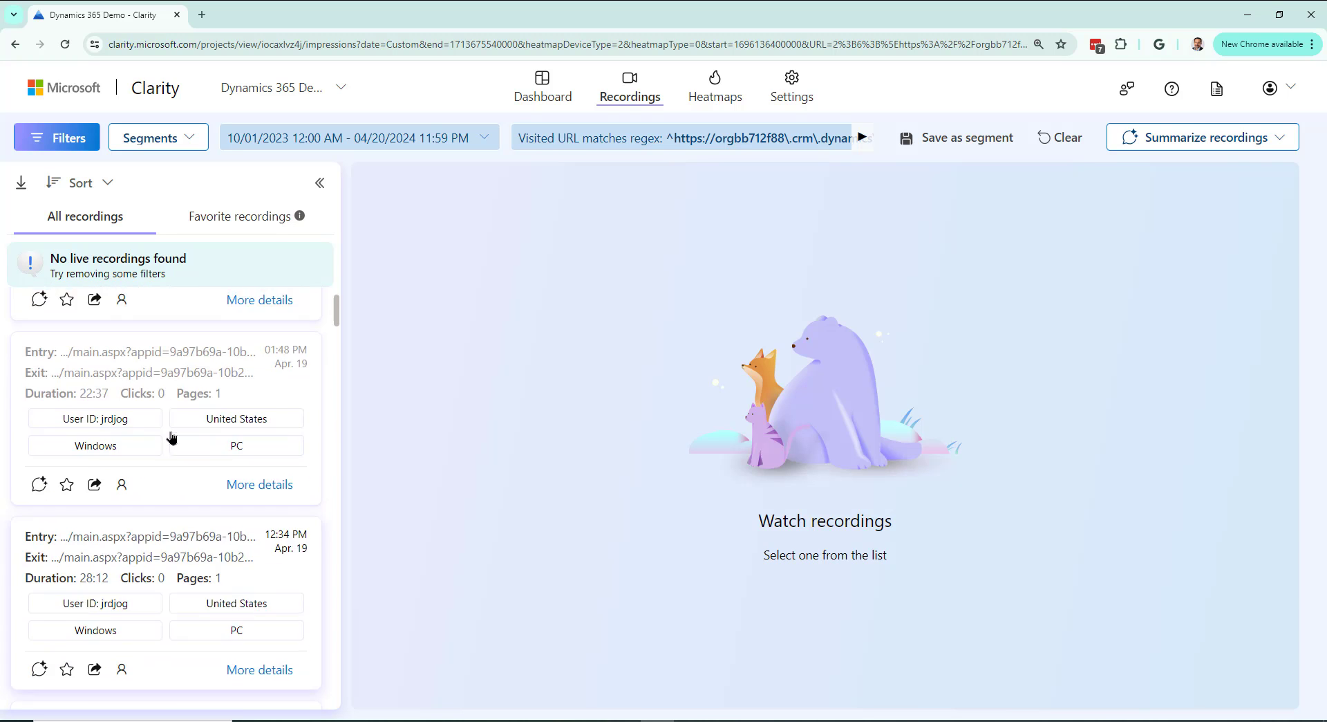
Filter recordings to a Page click count minimum of 10 clicks and apply it
click(57, 137)
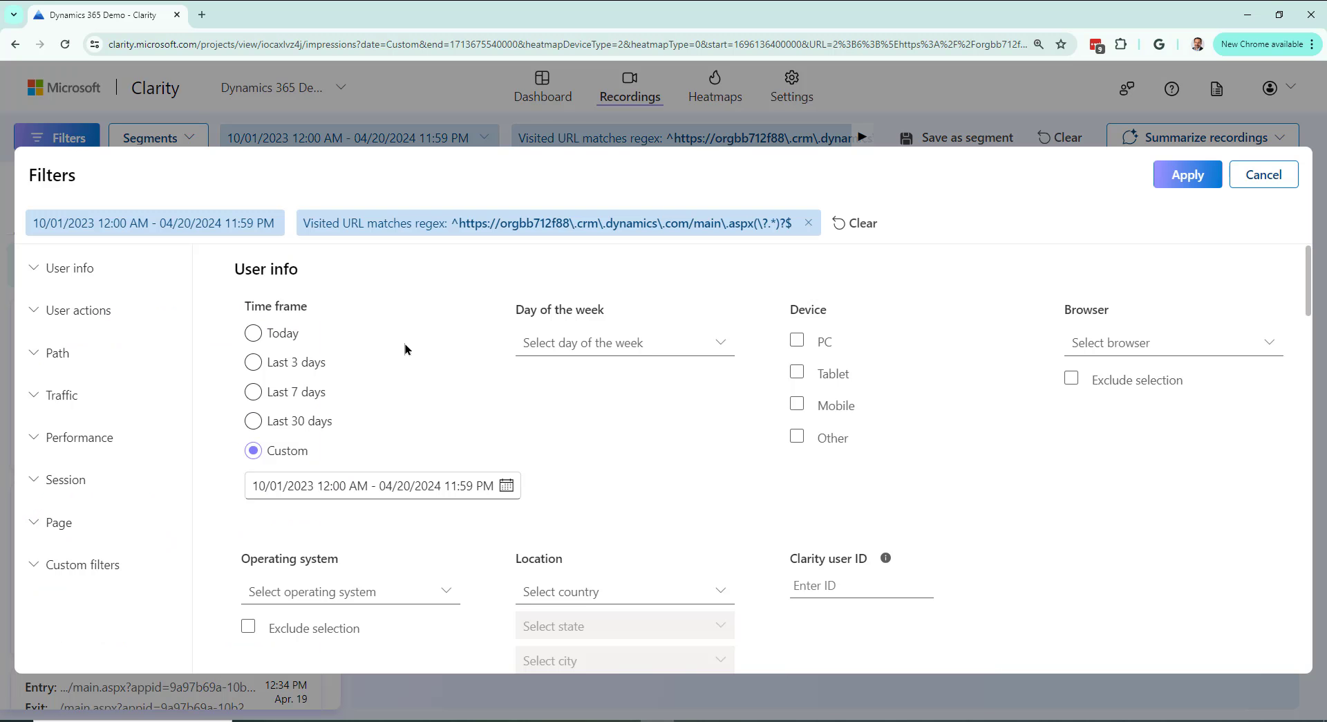
click(78, 309)
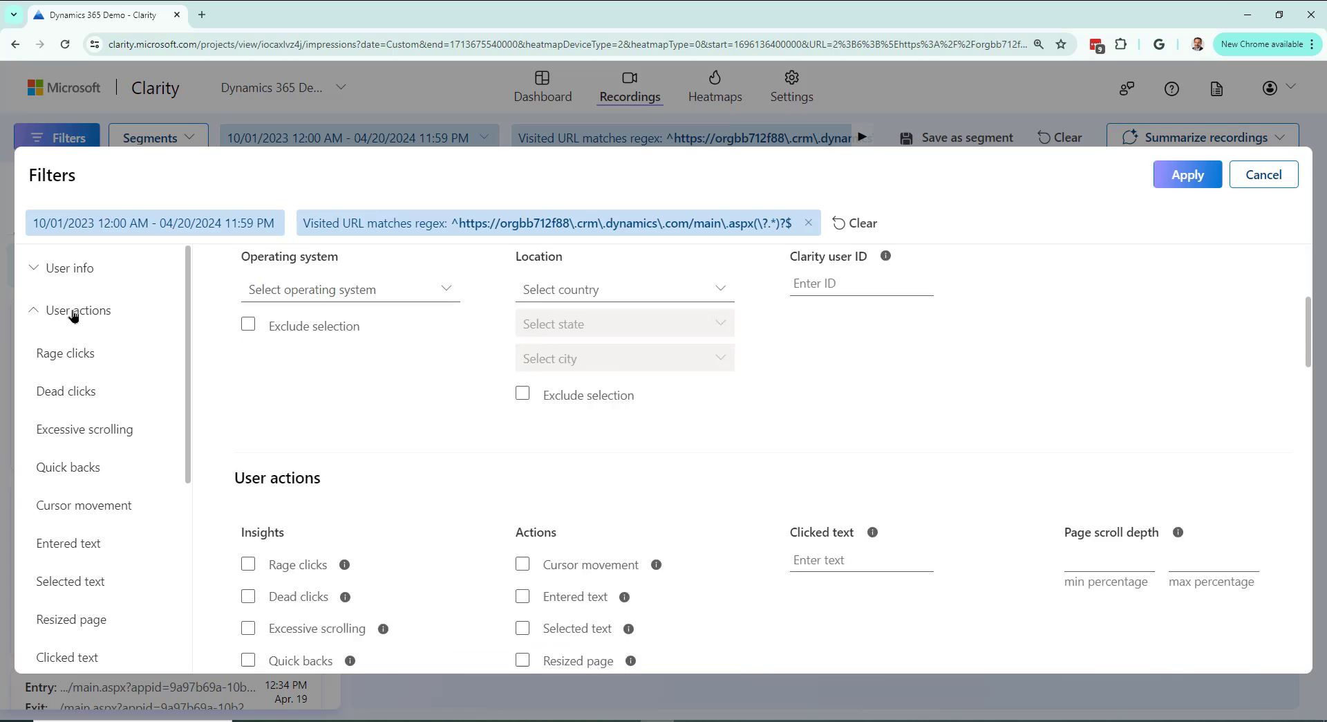
scroll(down, 3)
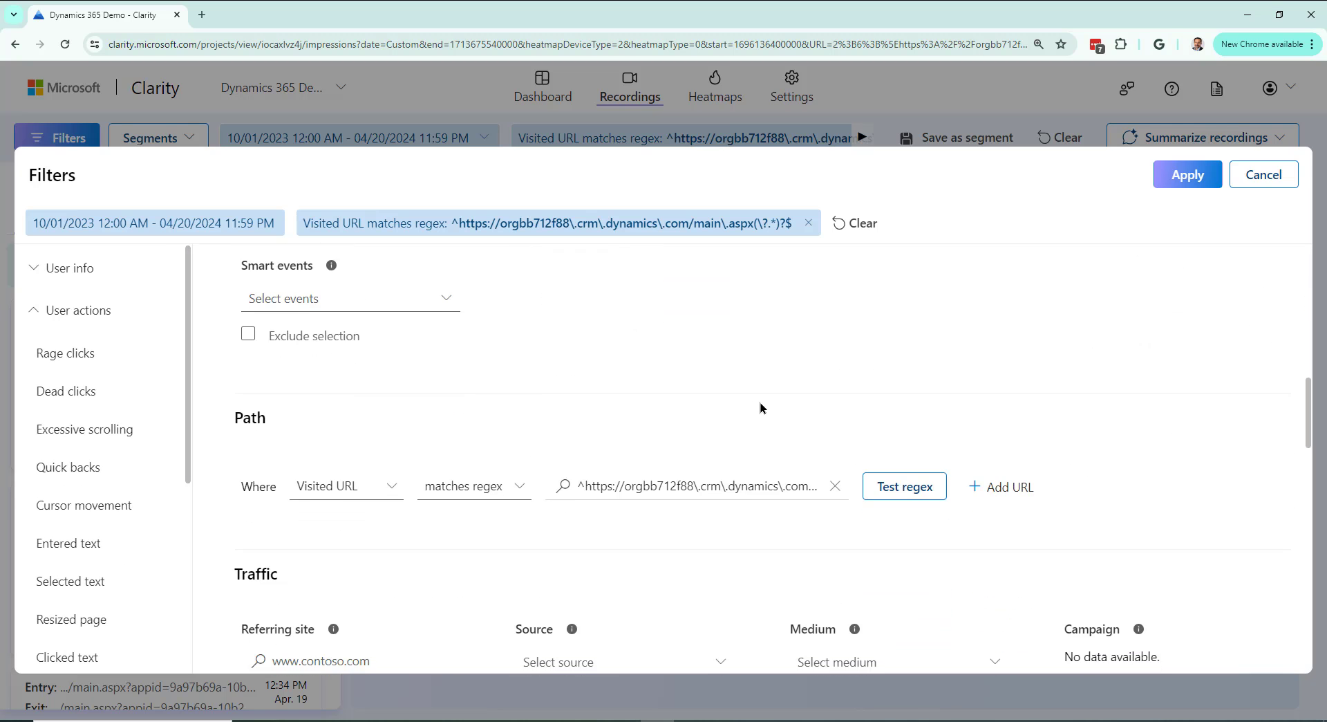
scroll(down, 3)
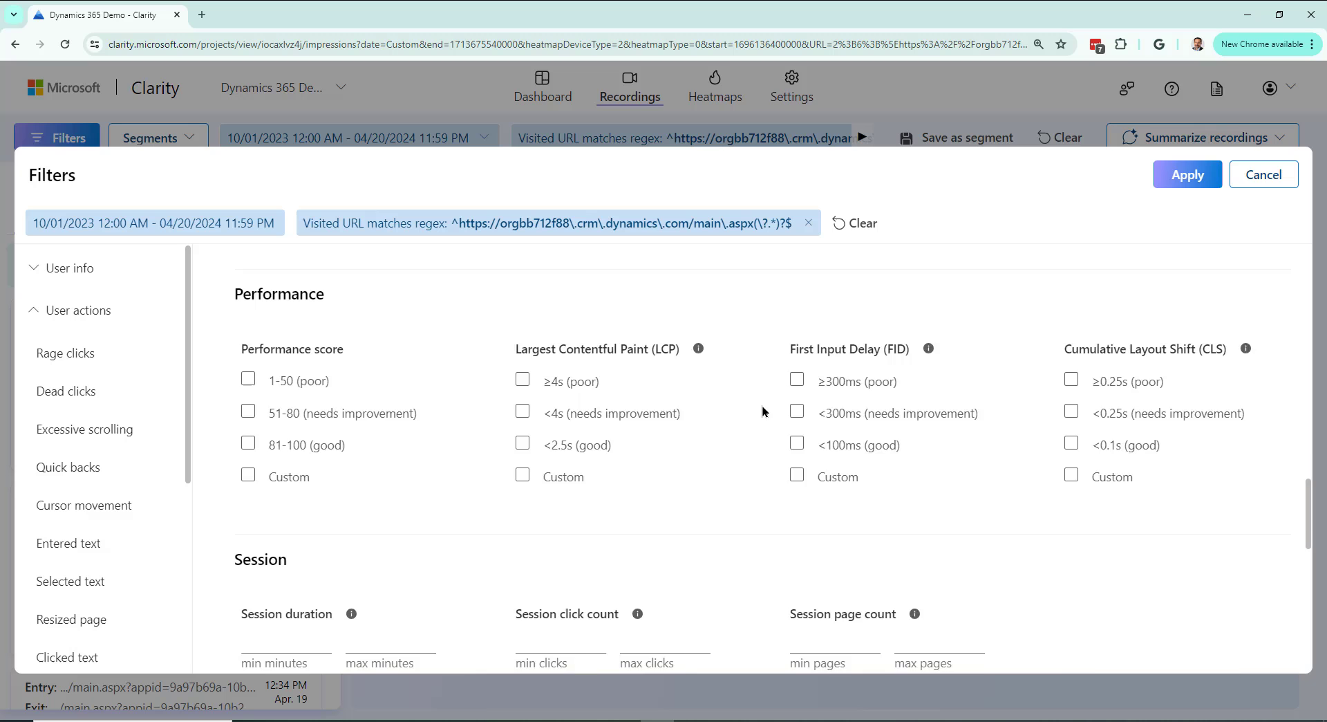
scroll(down, 3)
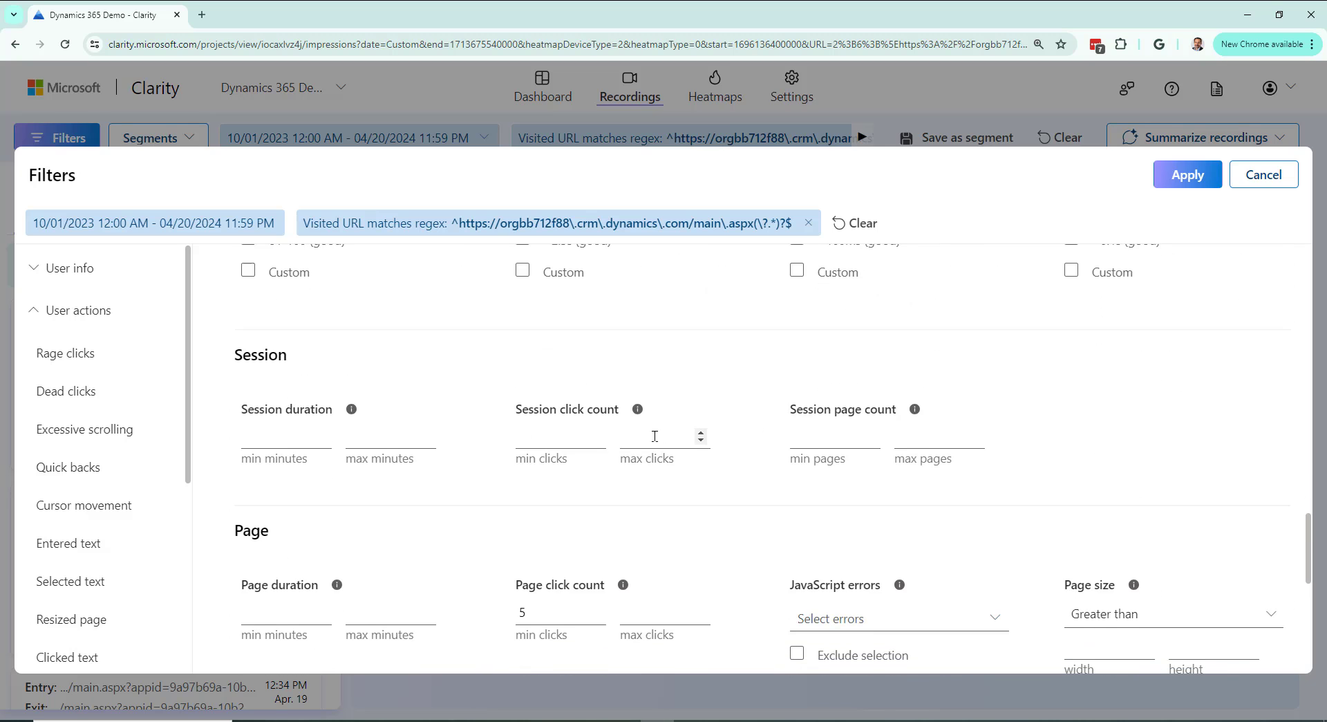
scroll(down, 3)
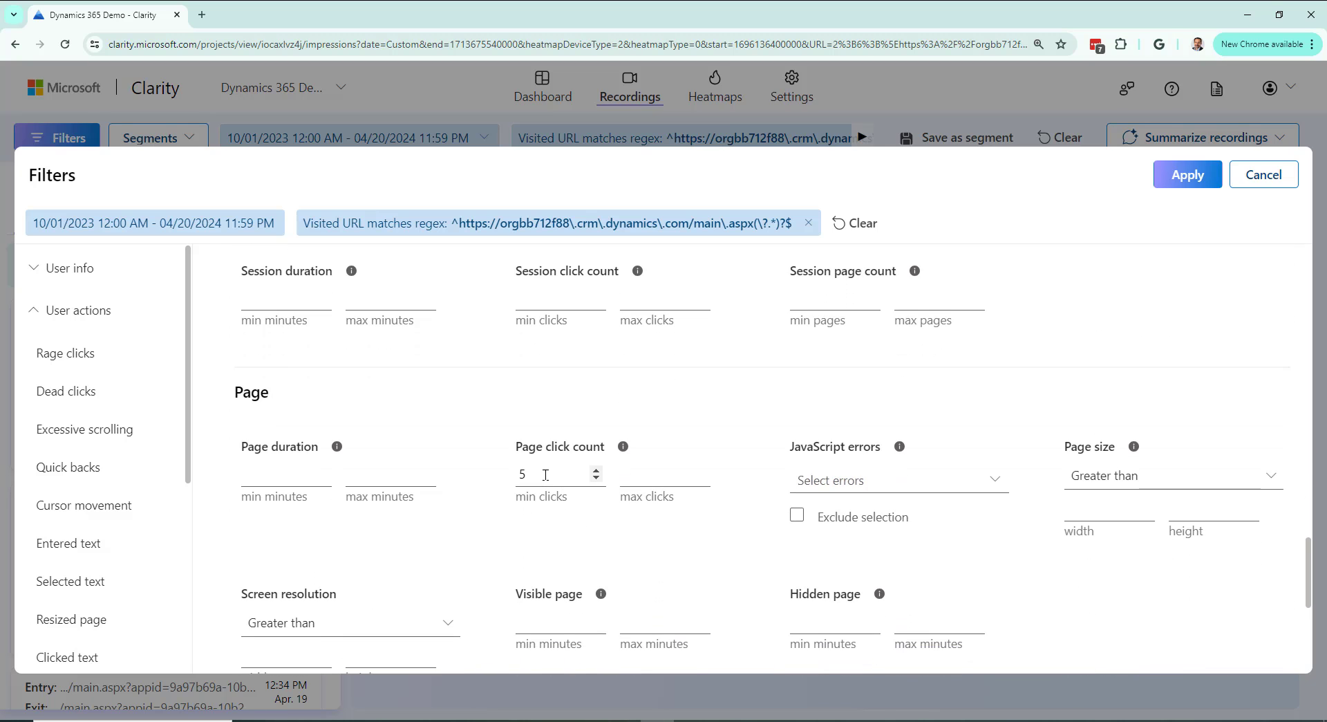
click(558, 474)
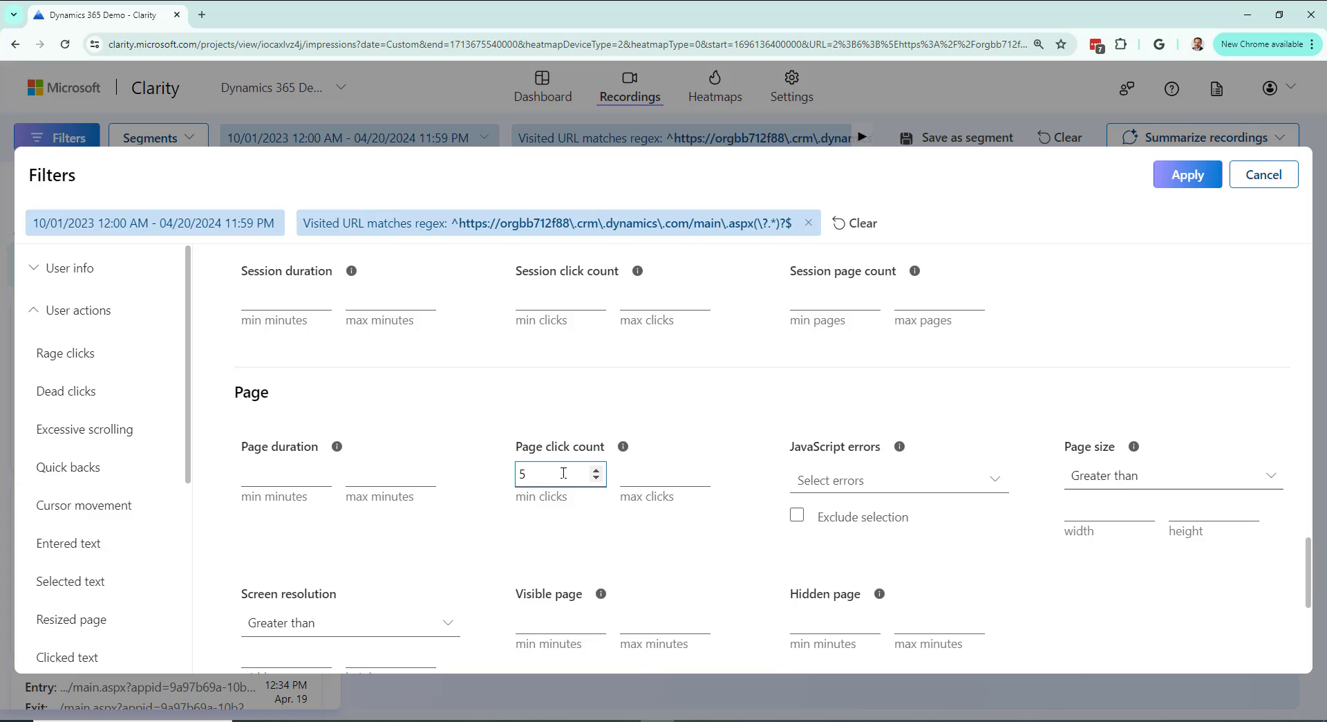
text(10)
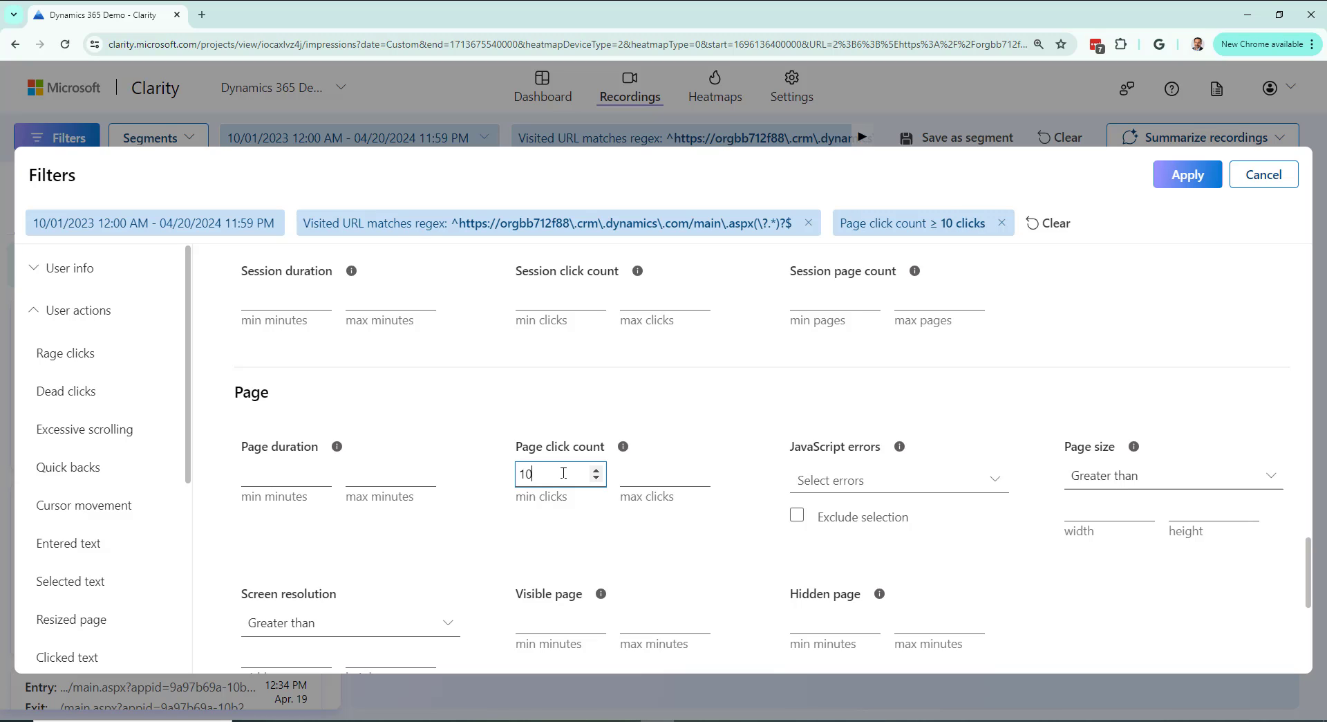
mouse_move(1104, 243)
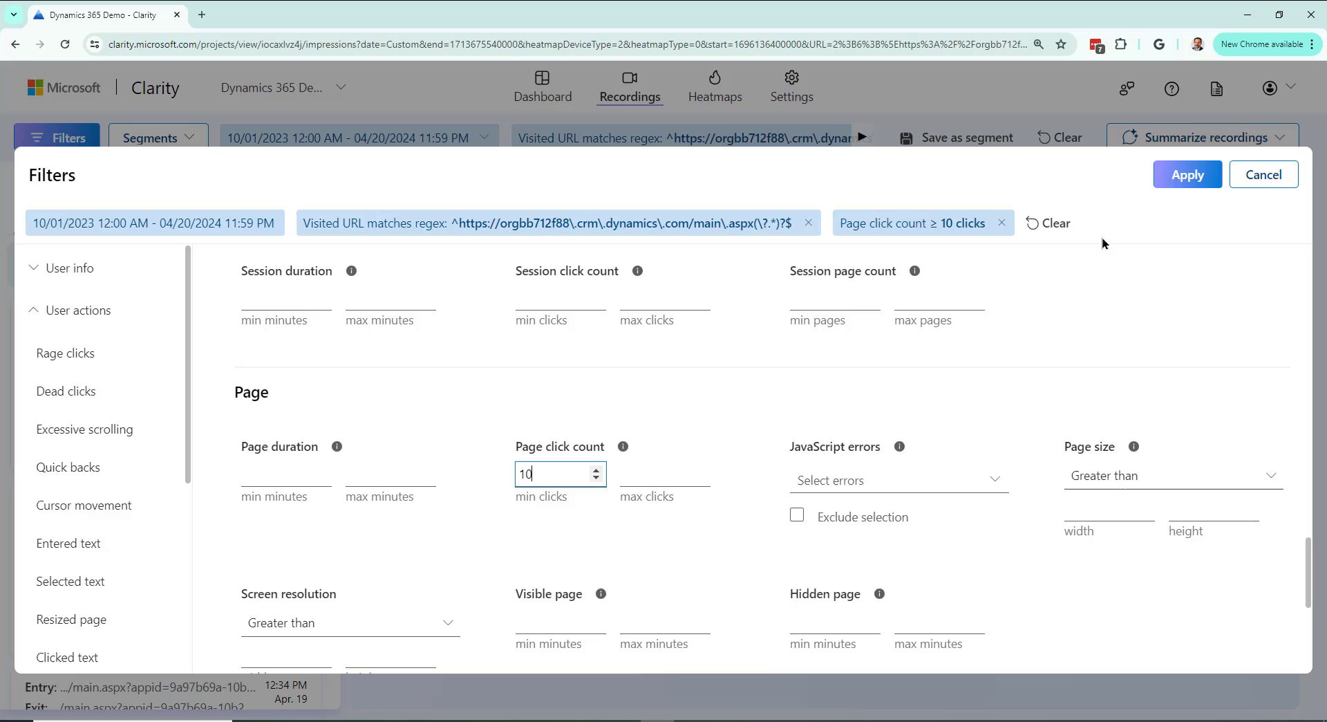
click(1186, 174)
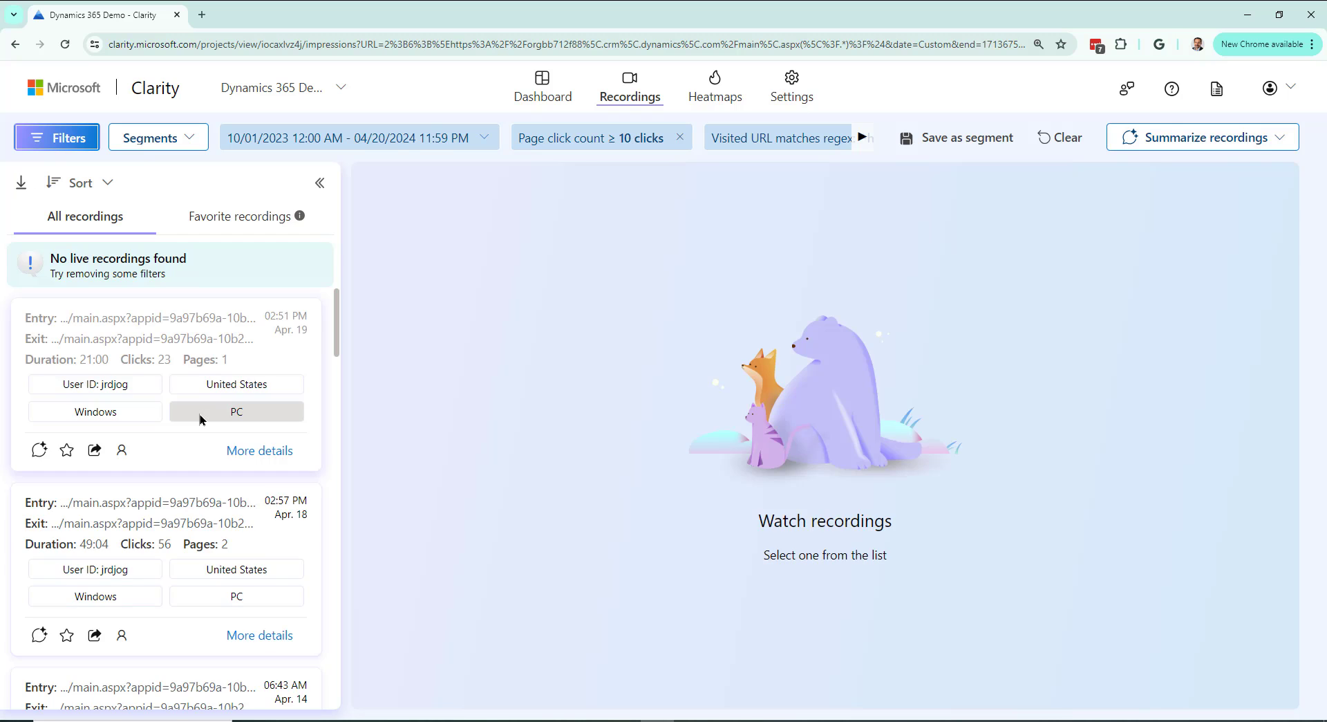
Browse the filtered recordings list showing sessions with 19 to 77 clicks
scroll(down, 3)
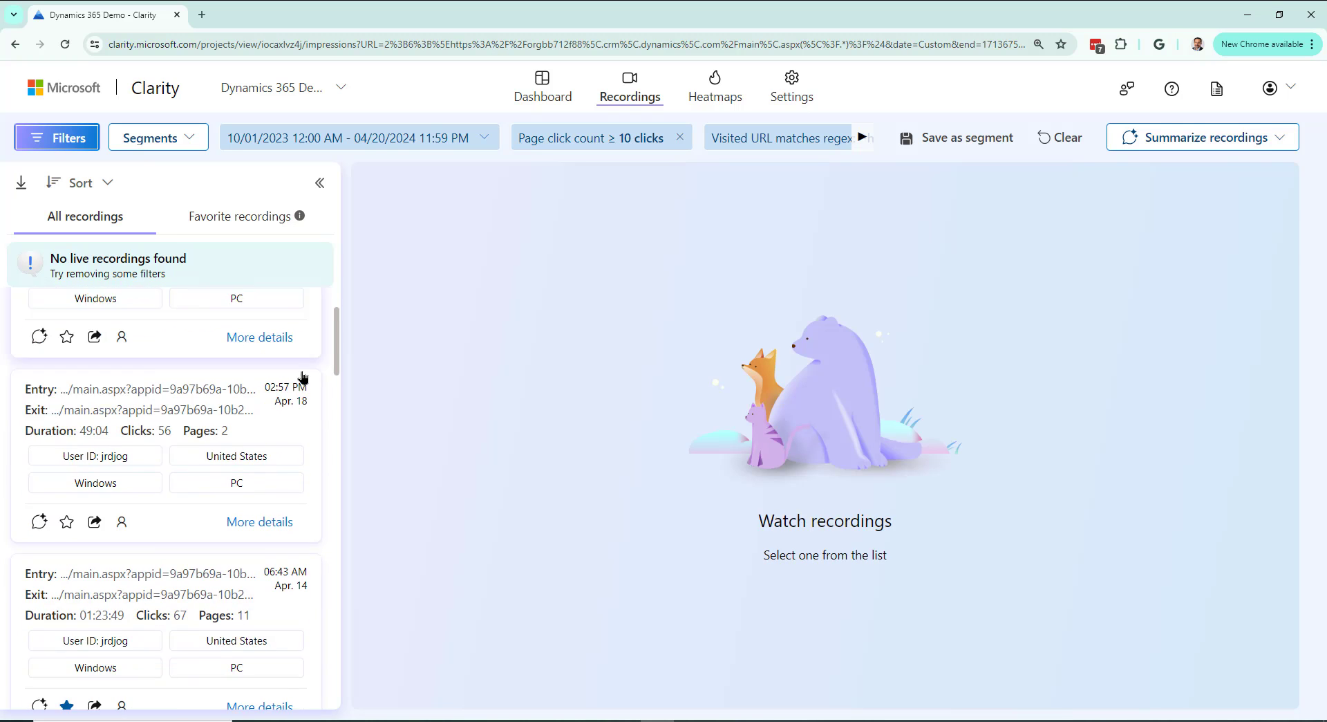
scroll(down, 3)
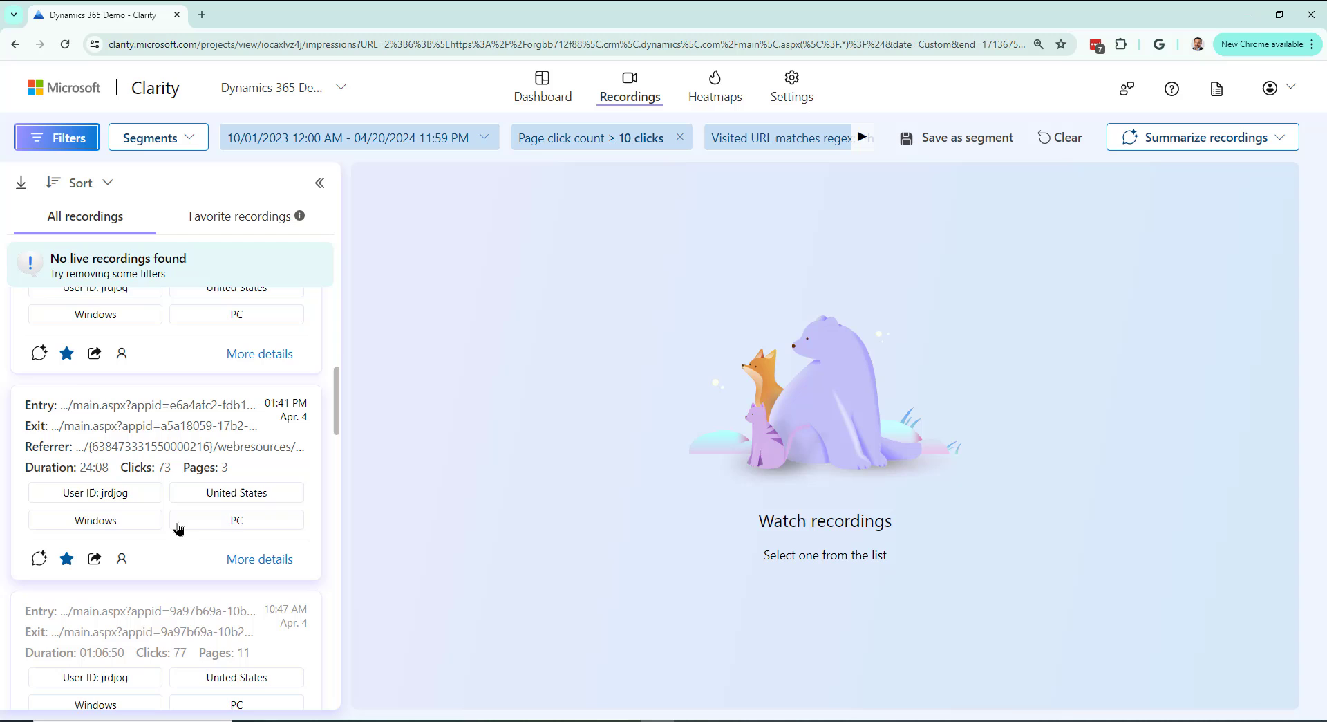
scroll(down, 3)
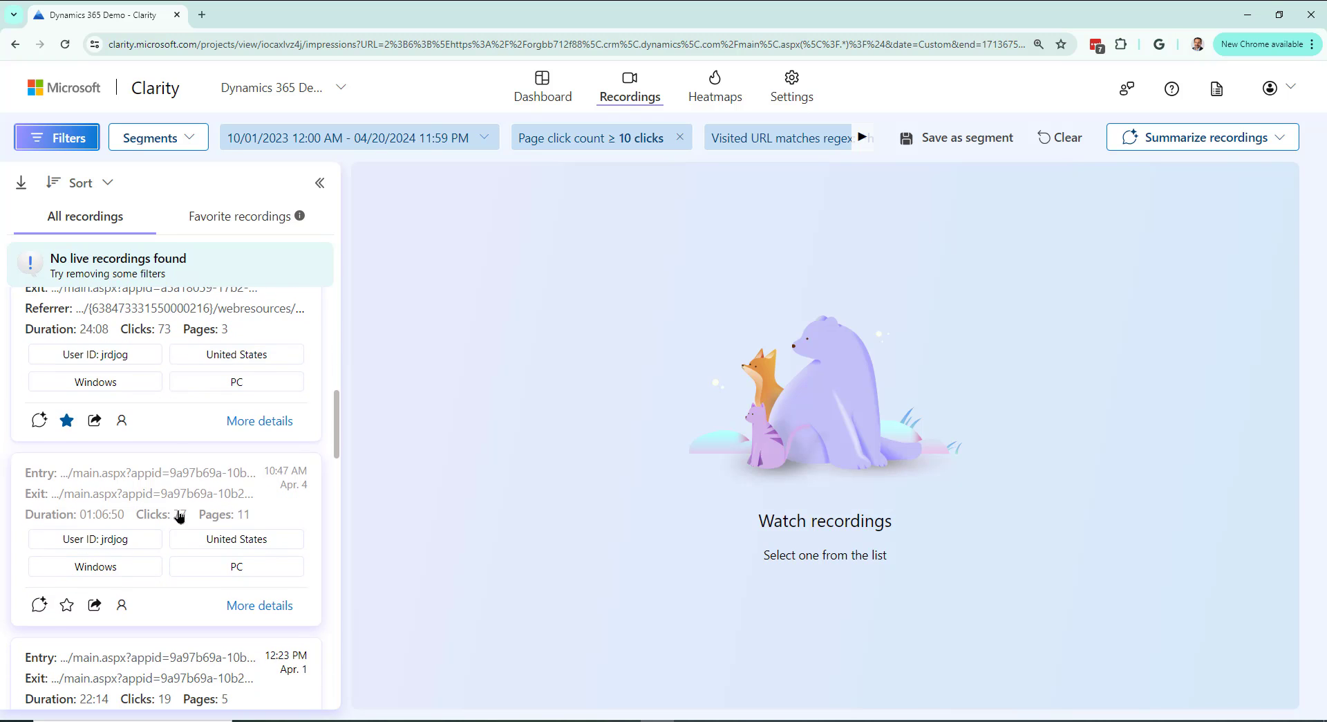
scroll(down, 3)
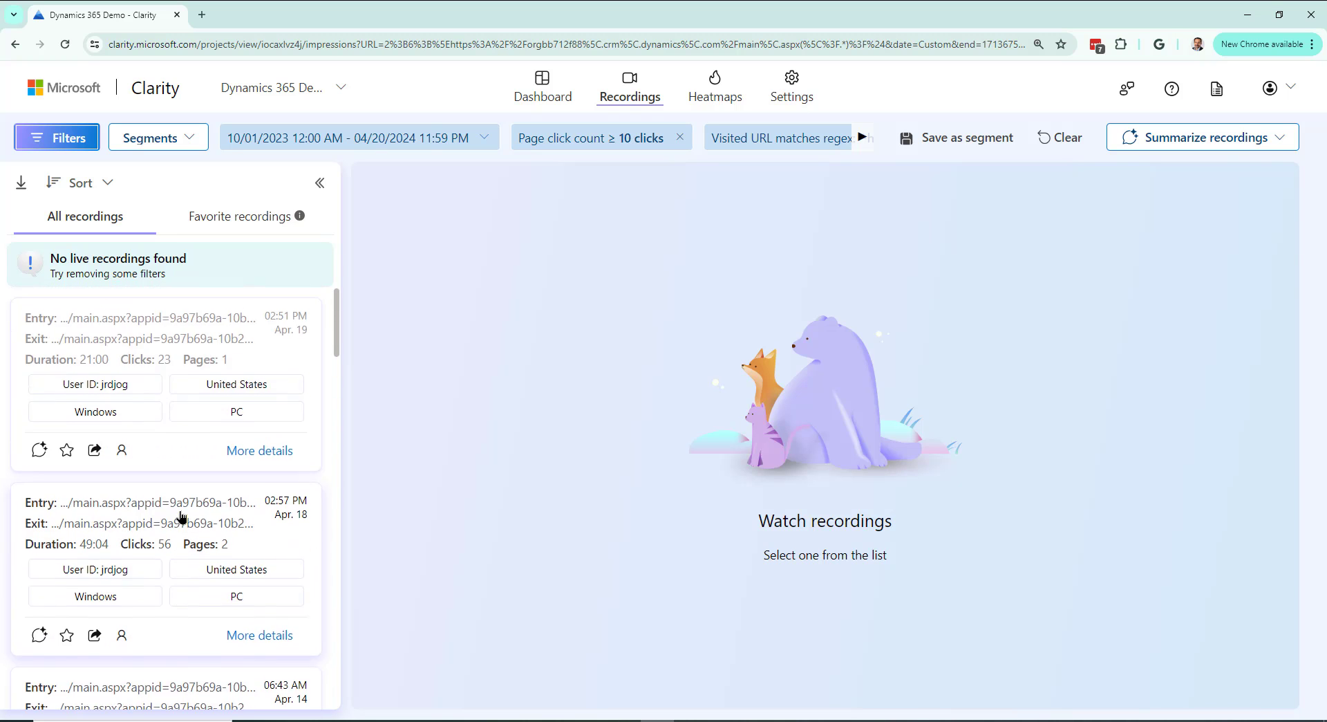
mouse_move(216, 459)
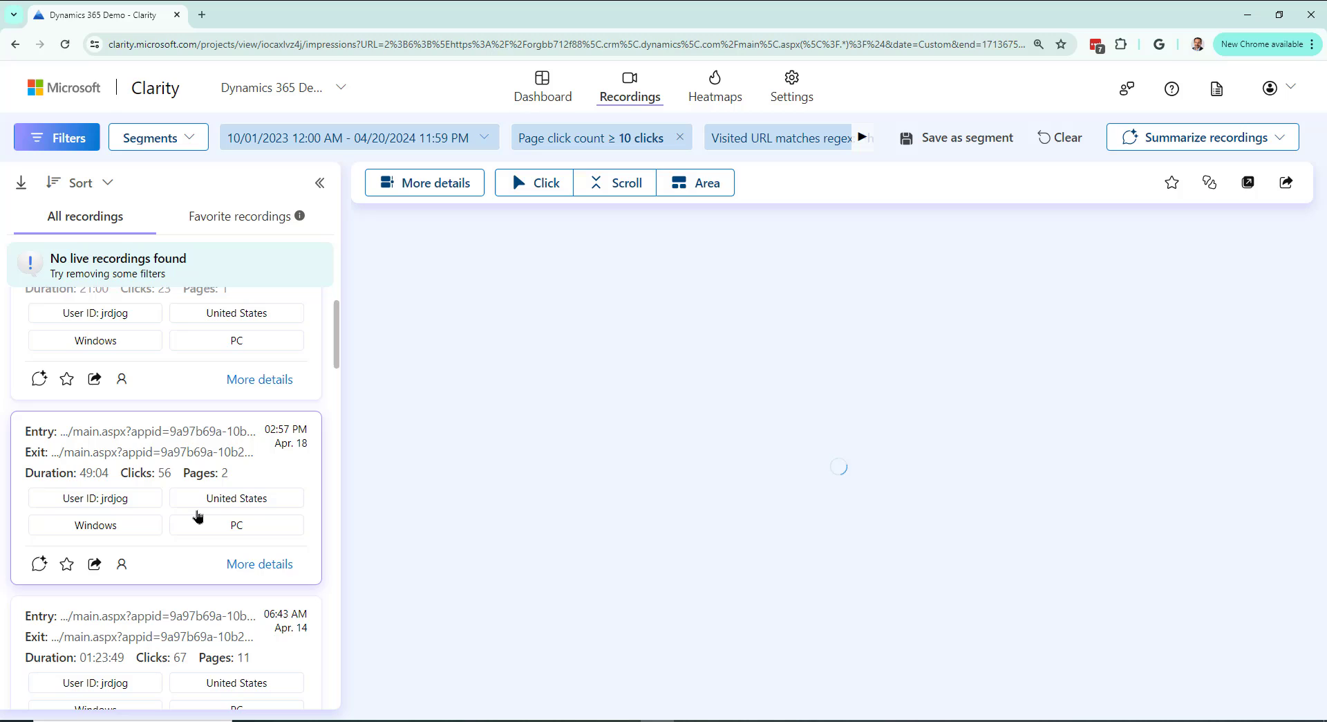
Switch from the Apr. 18 recording to the Apr. 19 one, play a few seconds, then pause
click(259, 564)
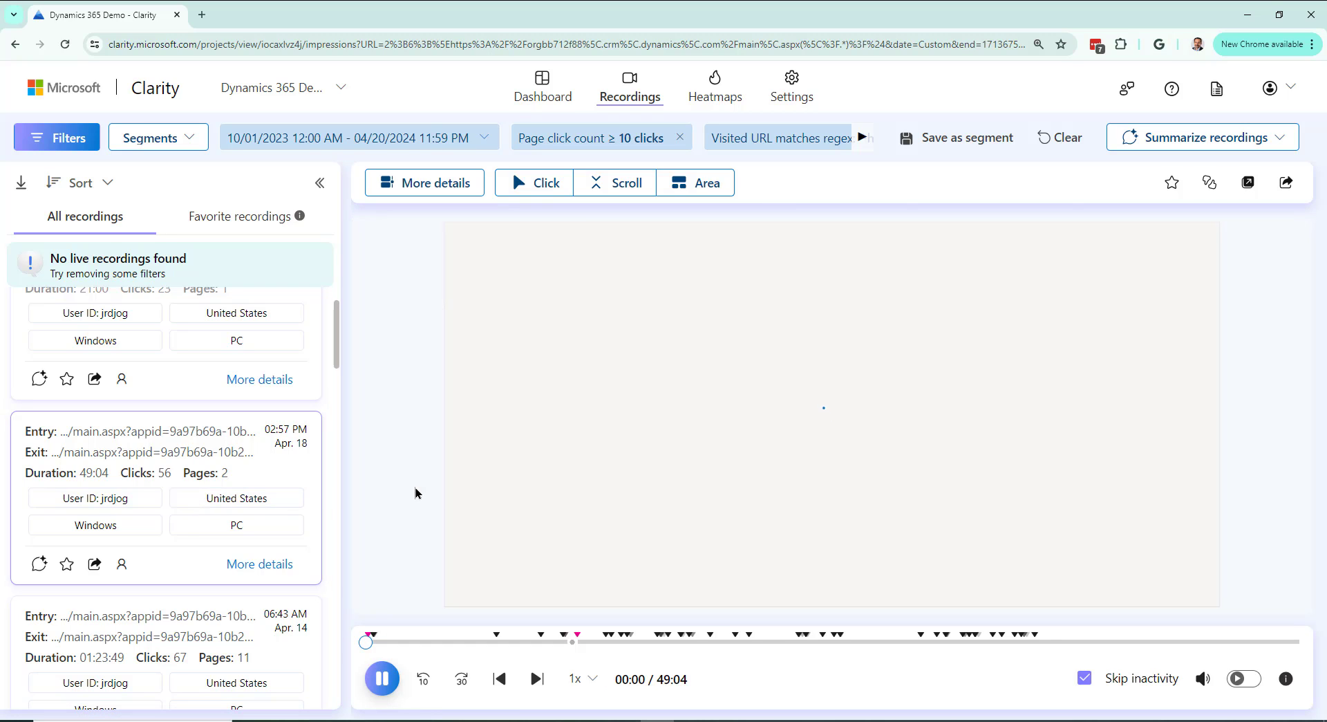
click(381, 677)
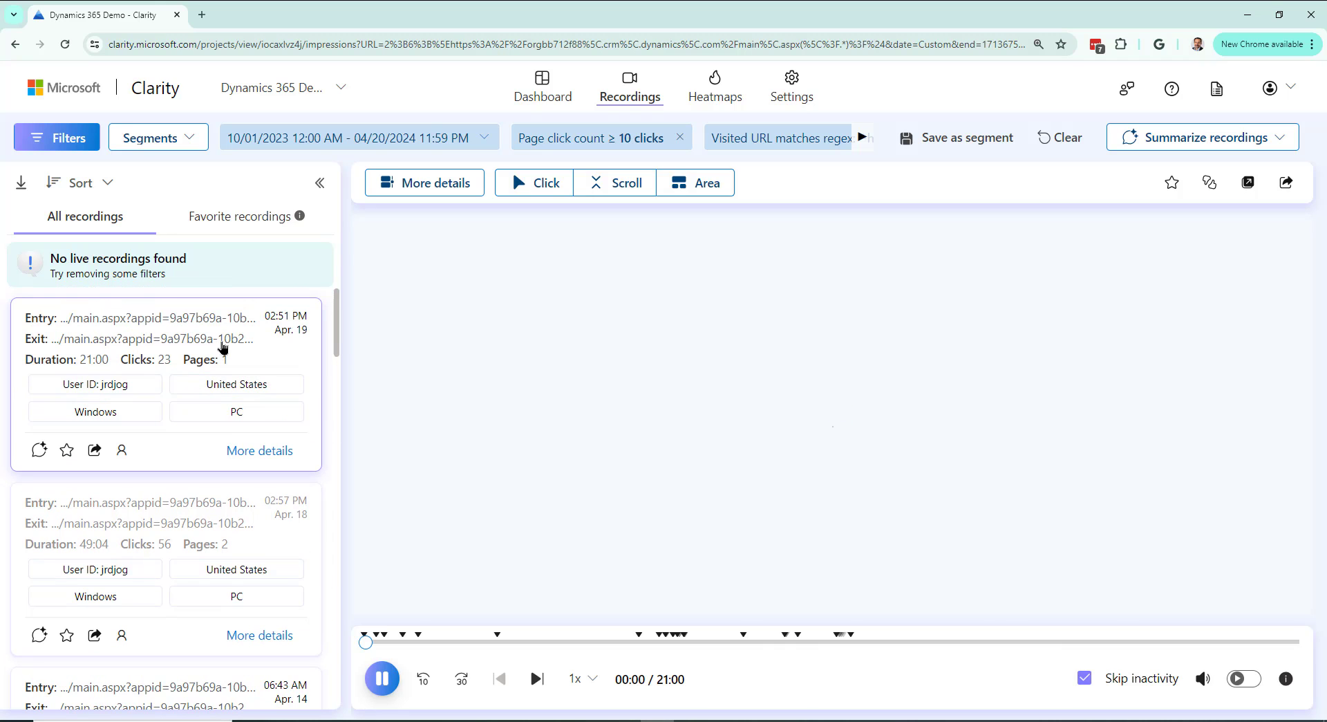
click(382, 677)
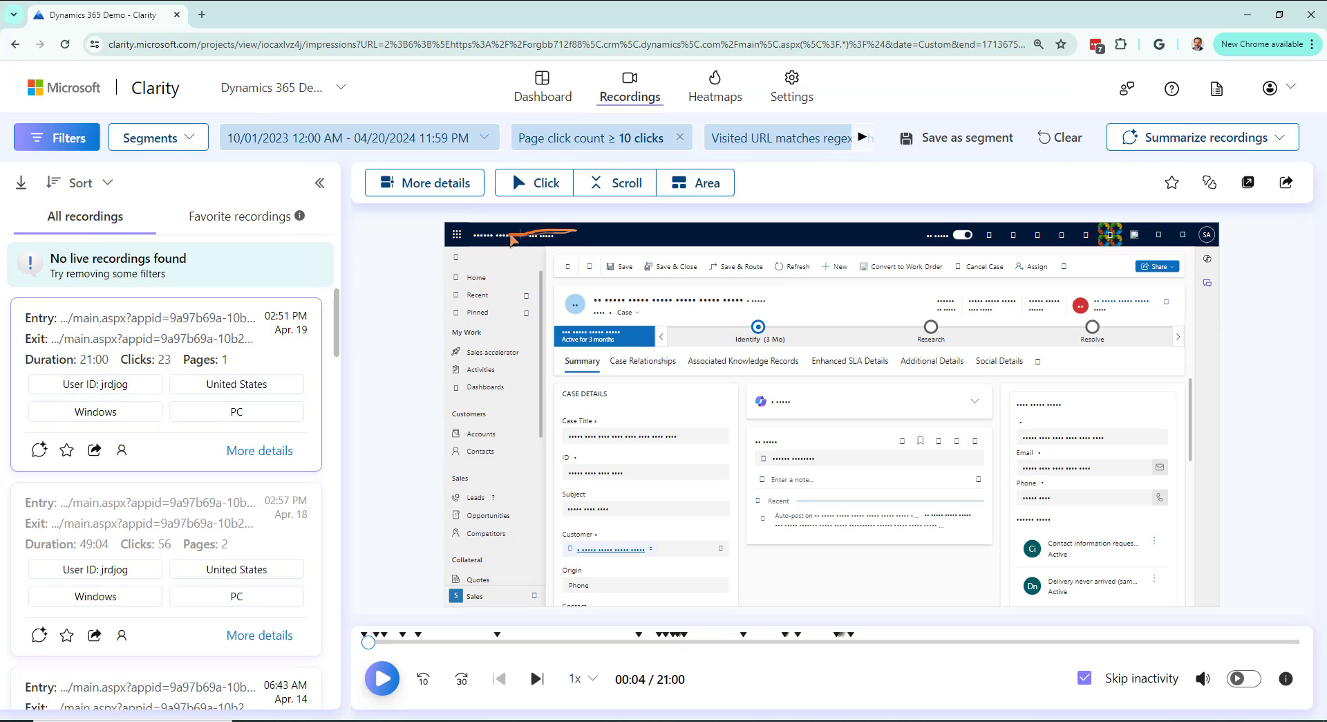
Enter Summarize recordings custom selection and tick a recording card
click(1201, 136)
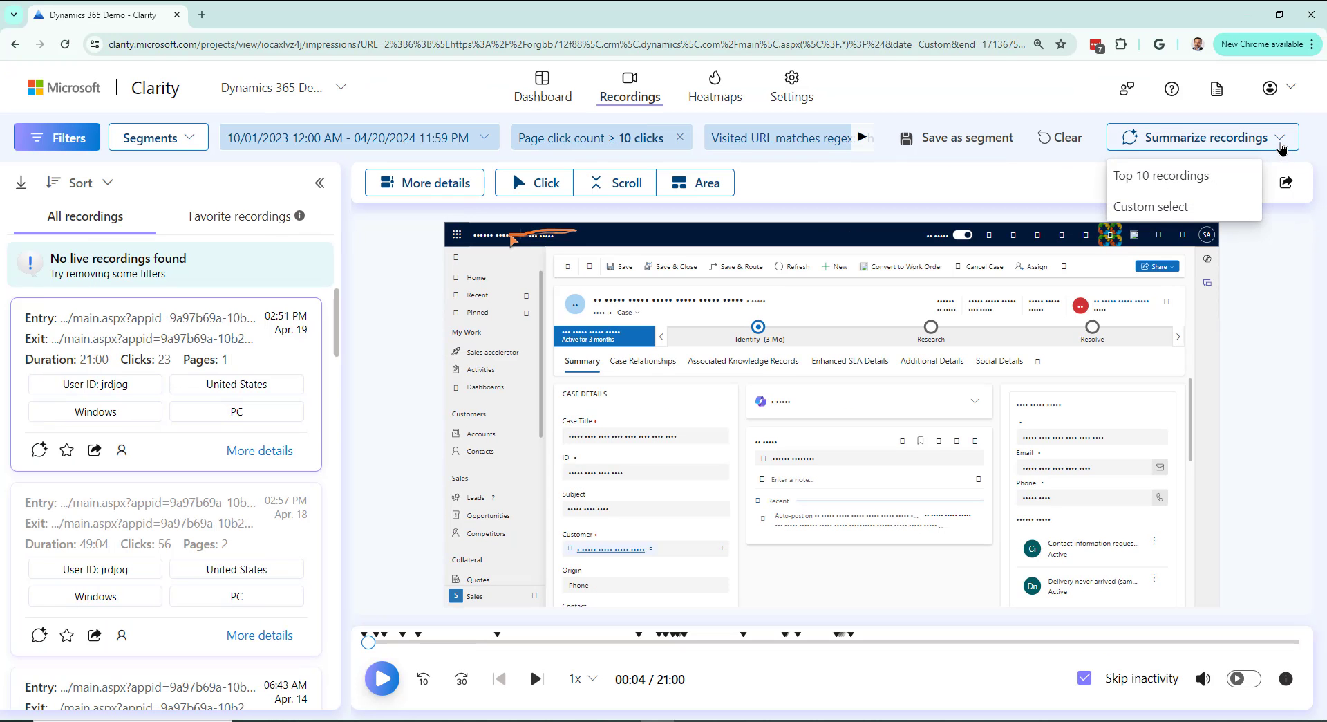
mouse_move(1163, 176)
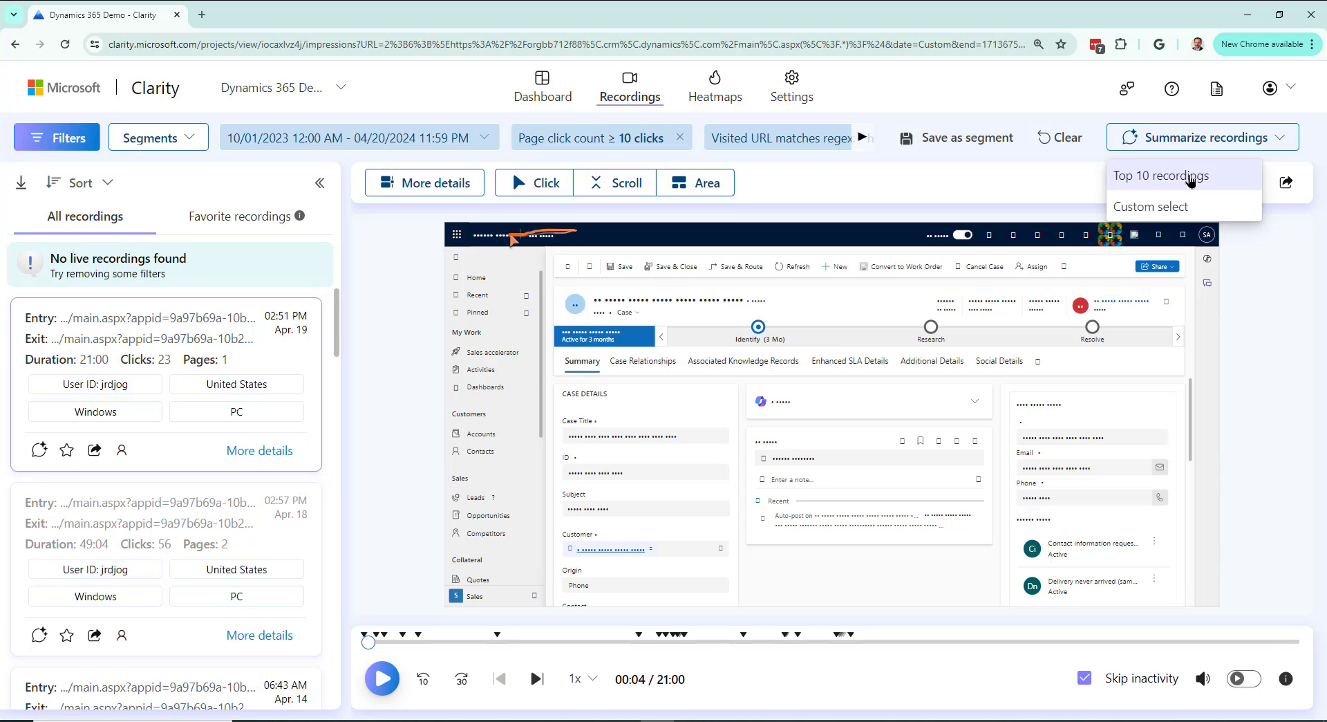
mouse_move(1201, 182)
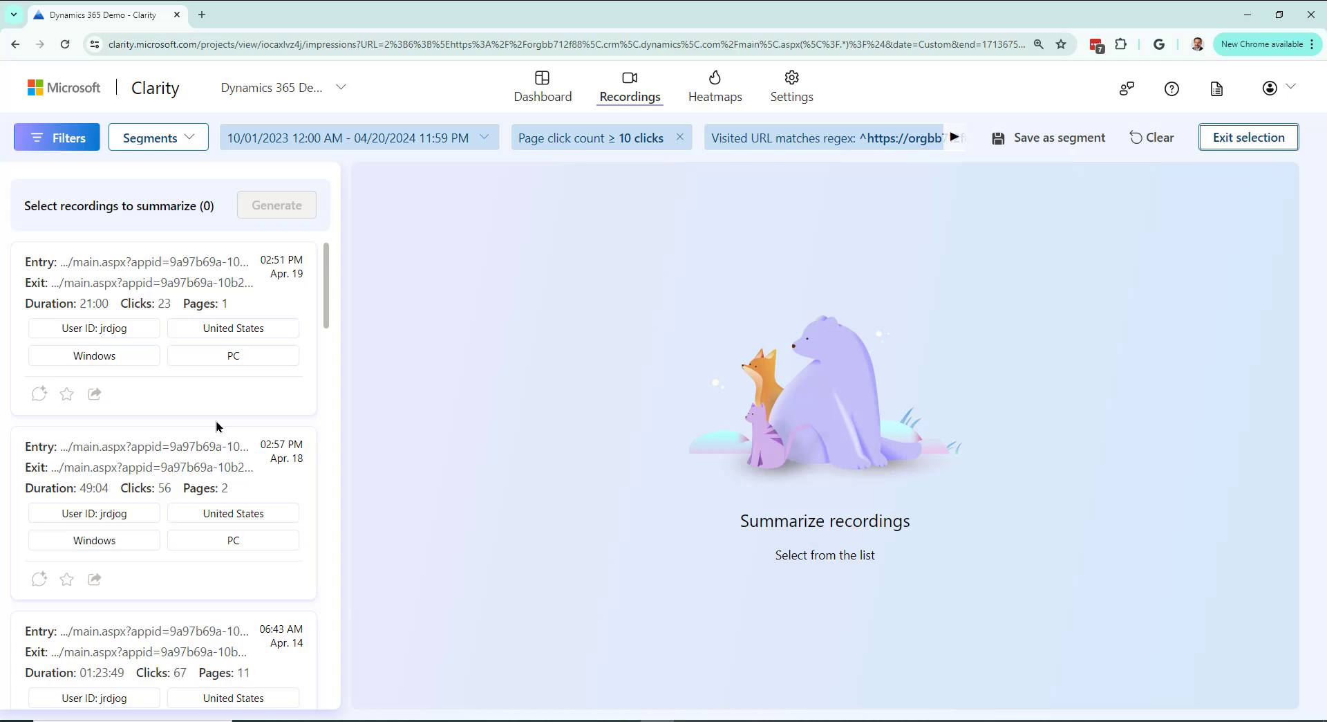
click(160, 331)
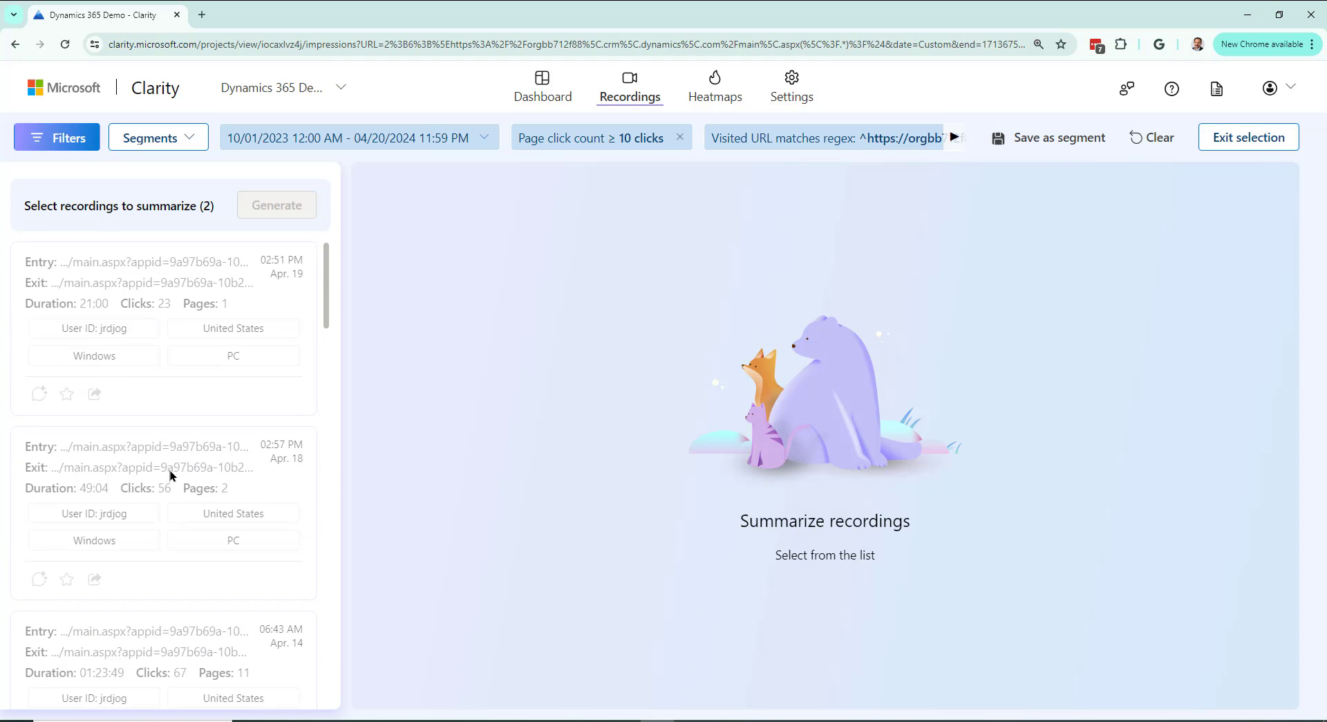
mouse_move(276, 330)
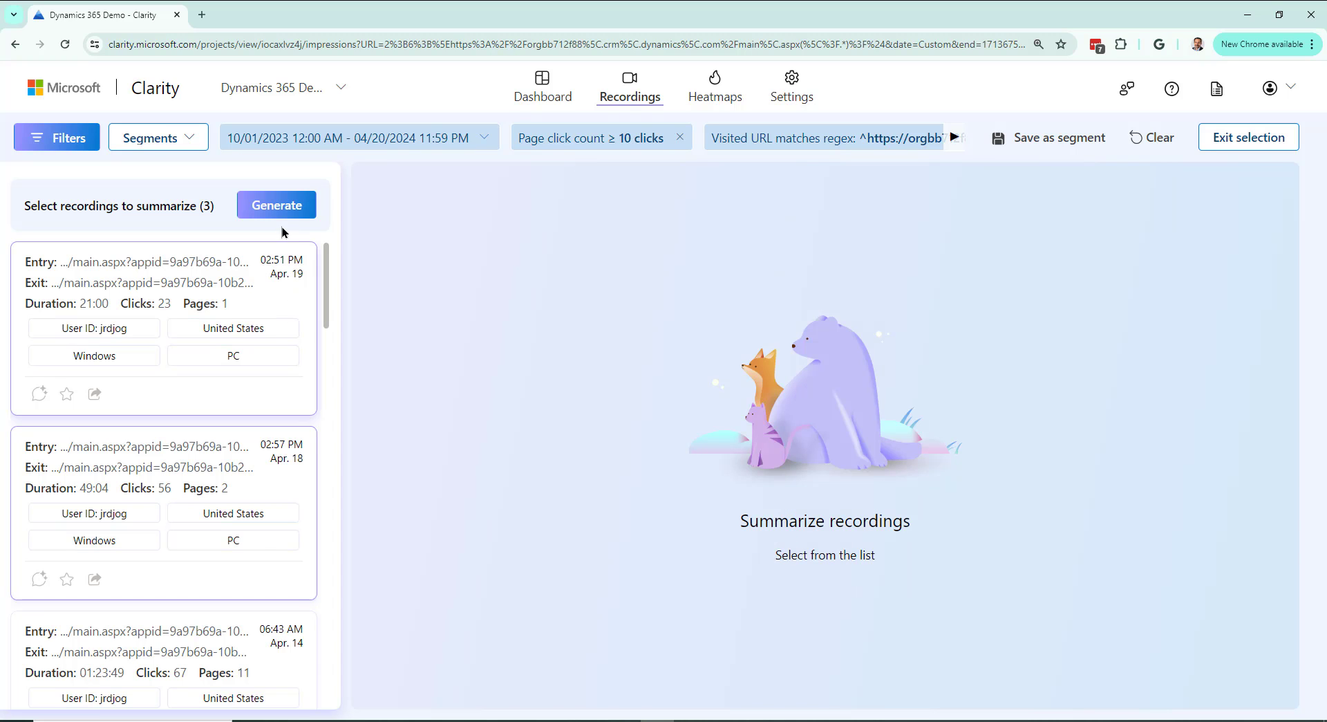
mouse_move(276, 205)
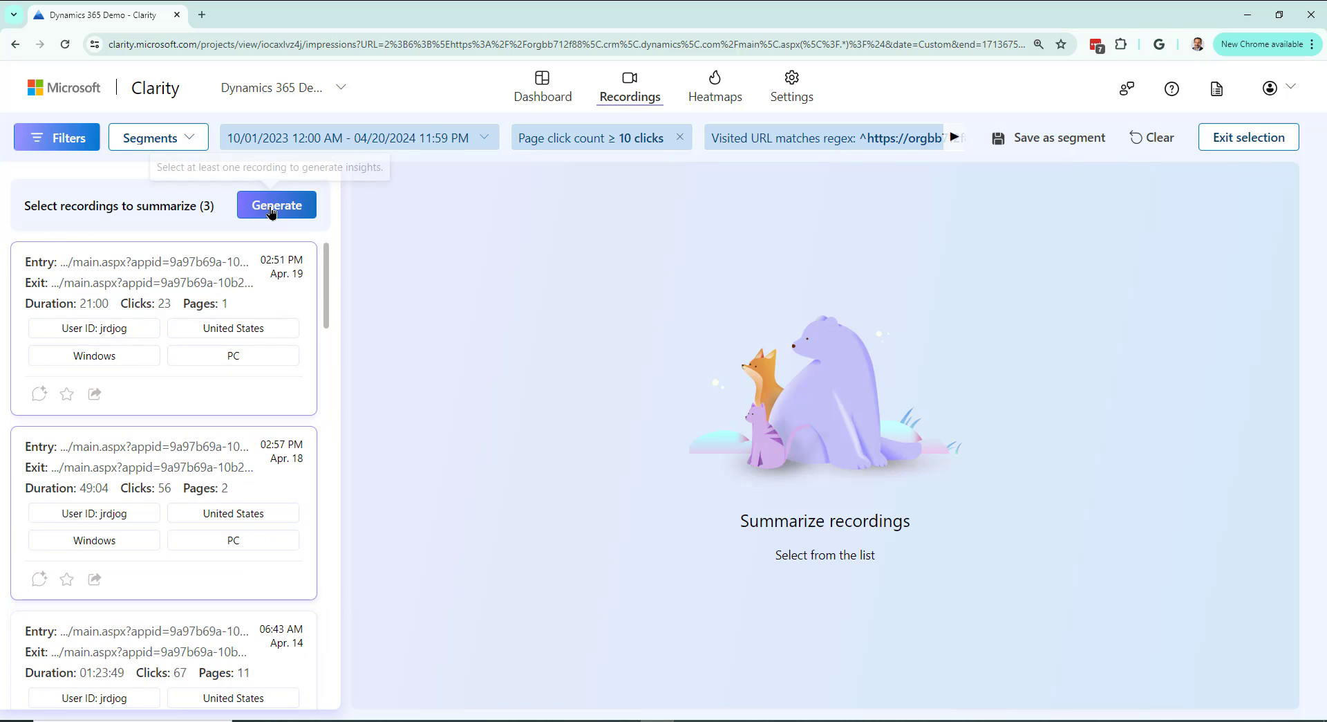
Generate AI session insights for the selected recordings and follow the JavaScript errors reference
click(276, 205)
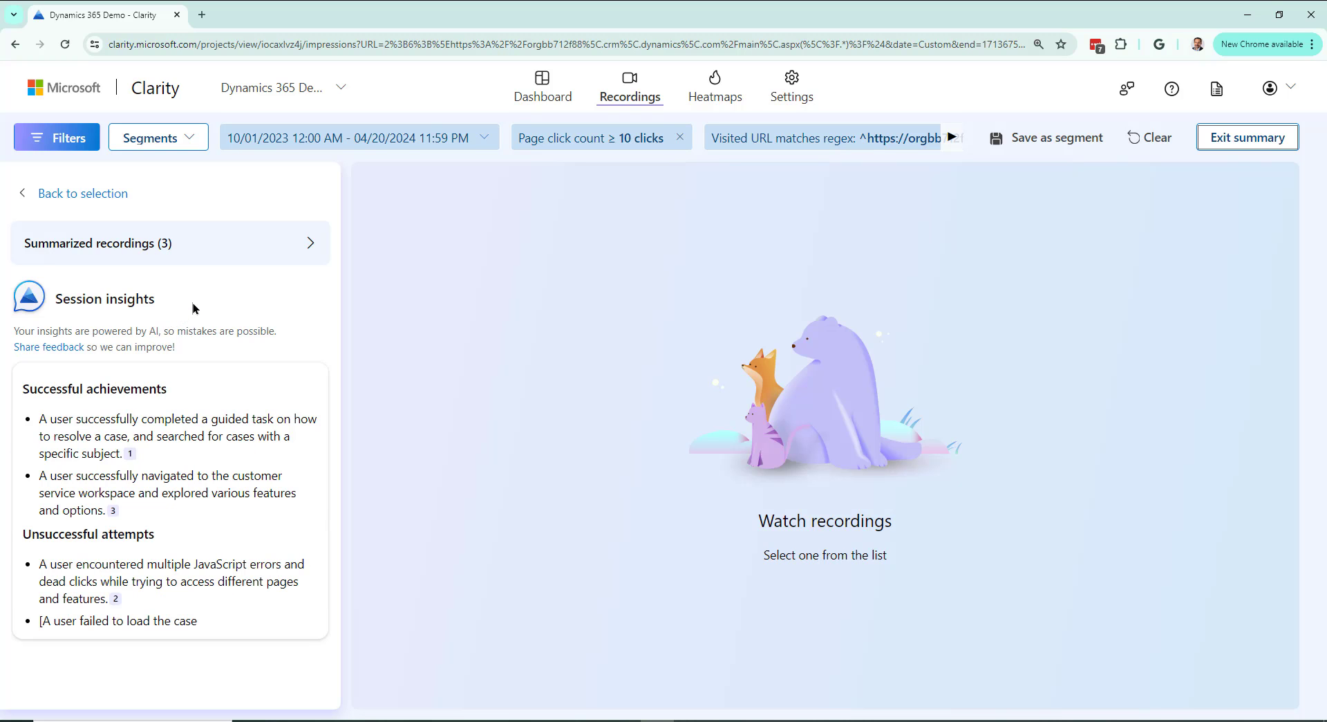
scroll(down, 3)
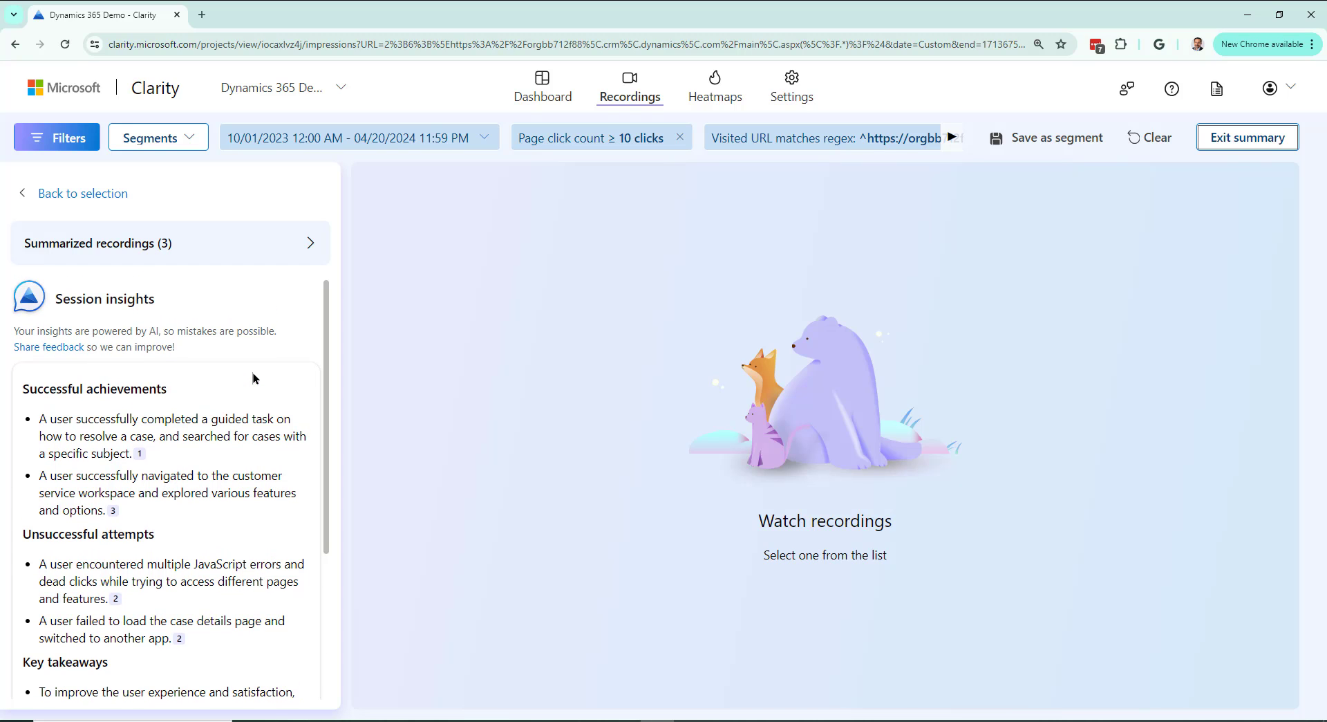
scroll(down, 3)
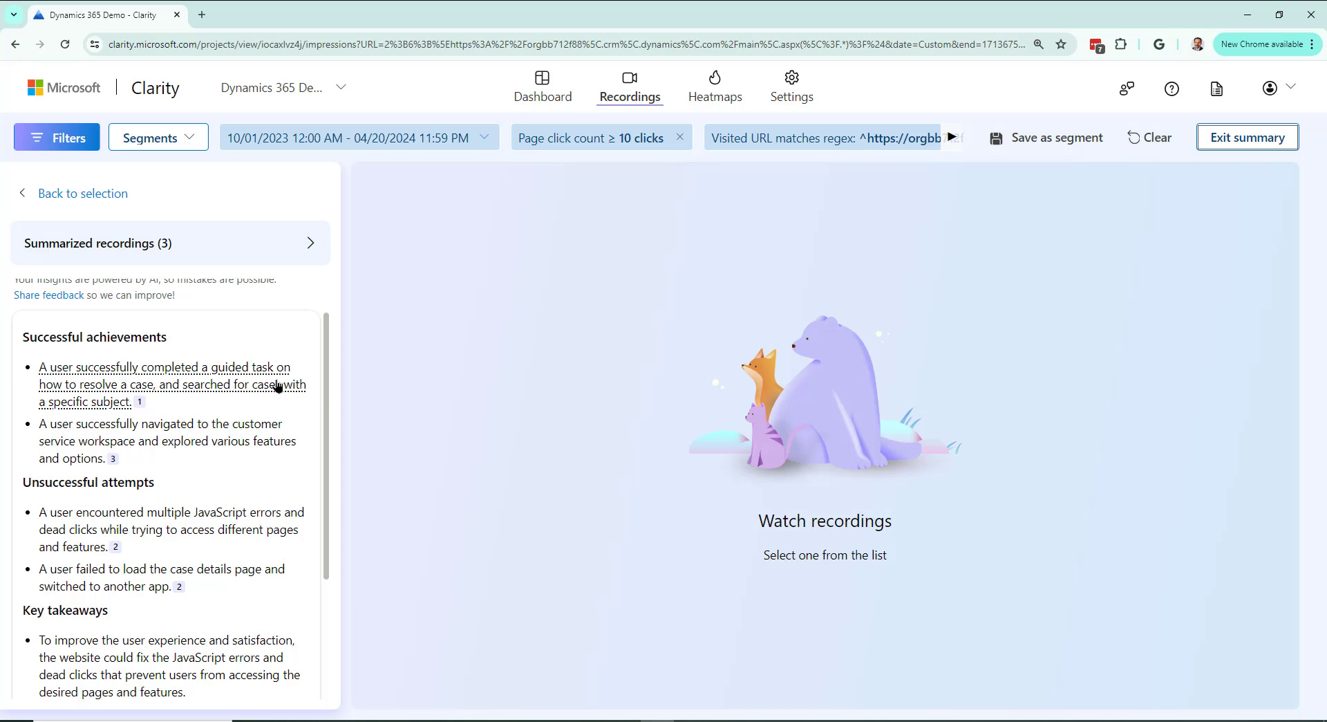
mouse_move(193, 398)
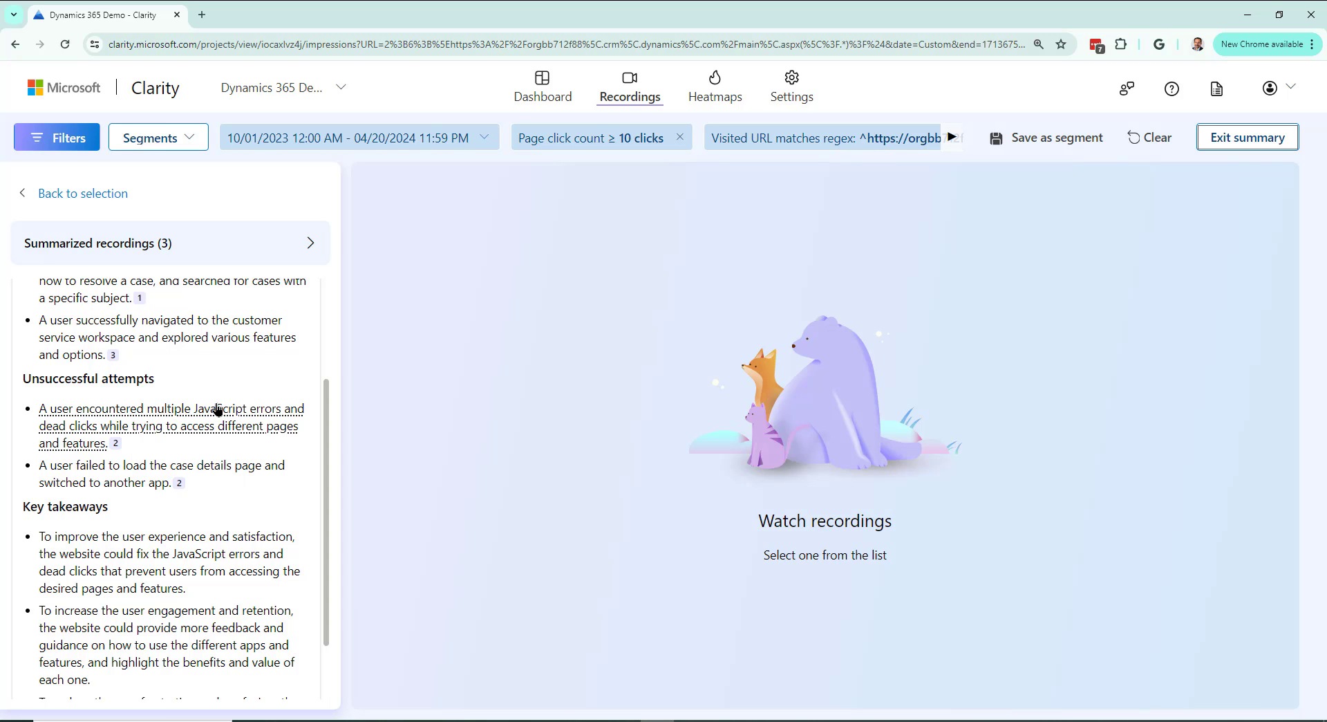
scroll(down, 3)
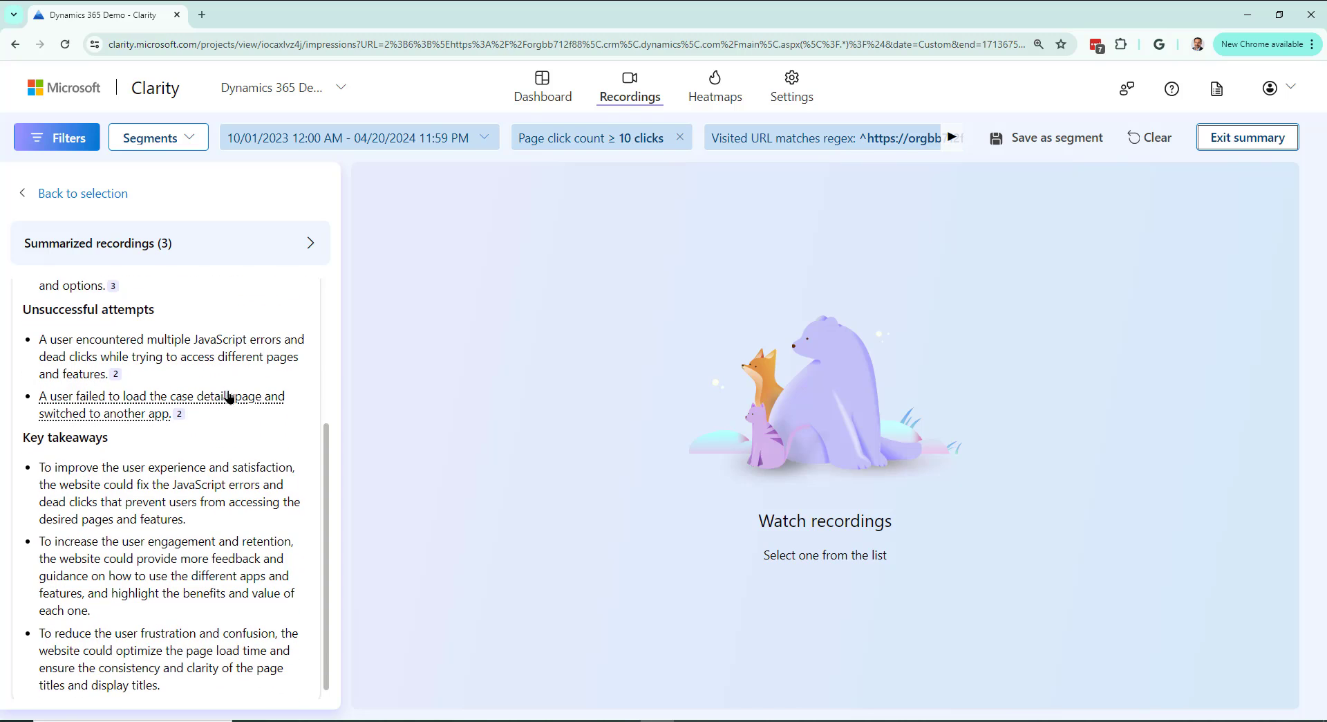
scroll(down, 3)
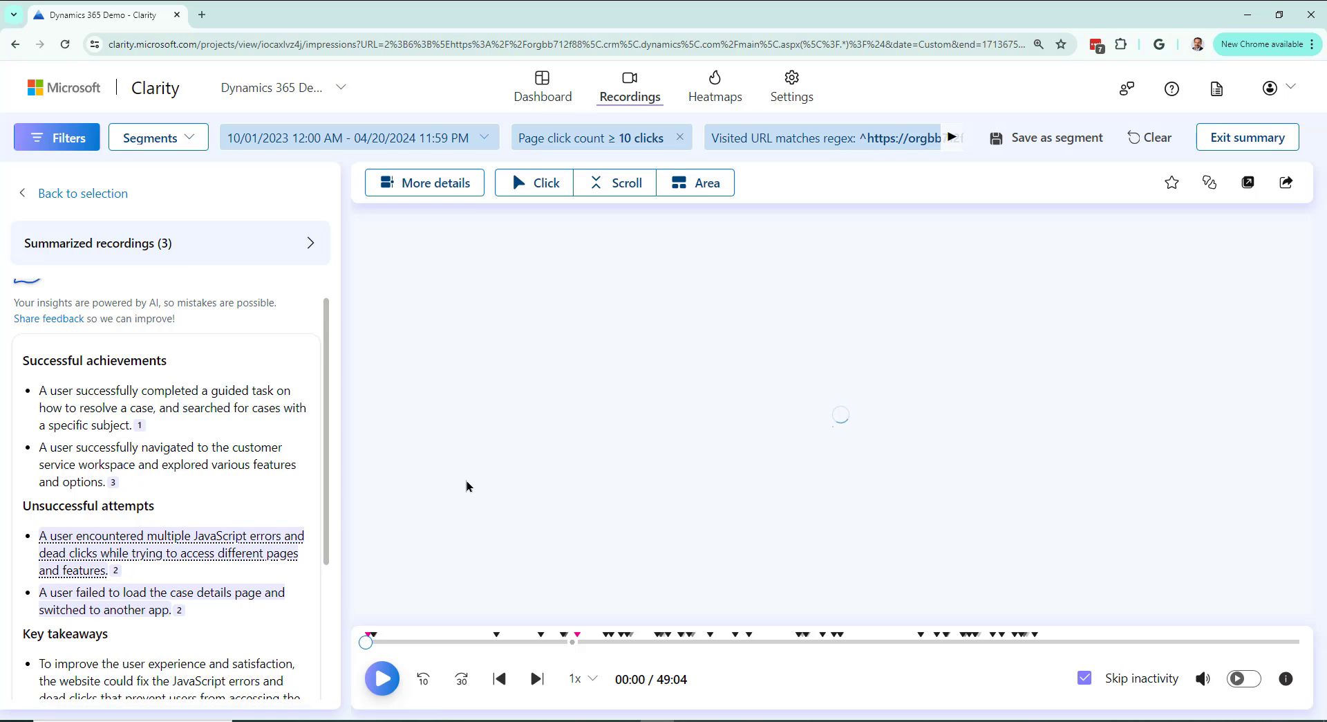
click(382, 677)
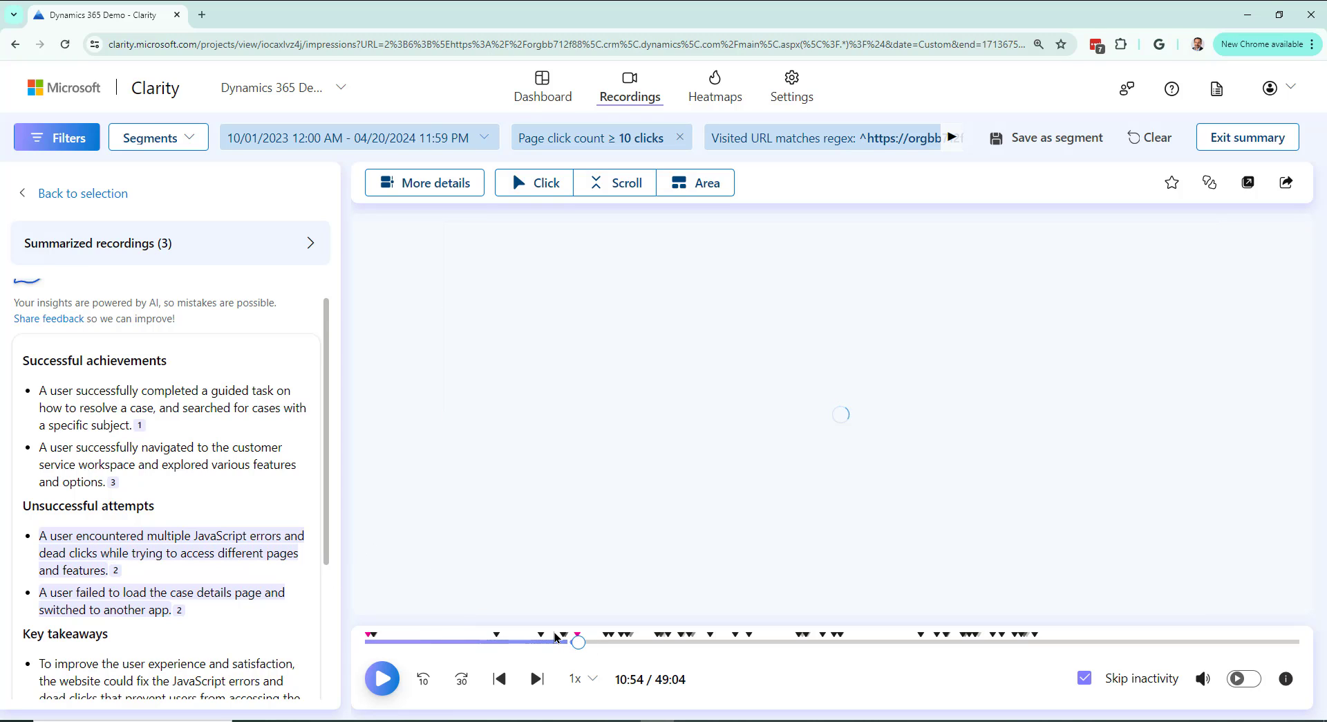
Jump the 49-minute replay to the JavaScript error near 10:54 and resume playback
click(382, 677)
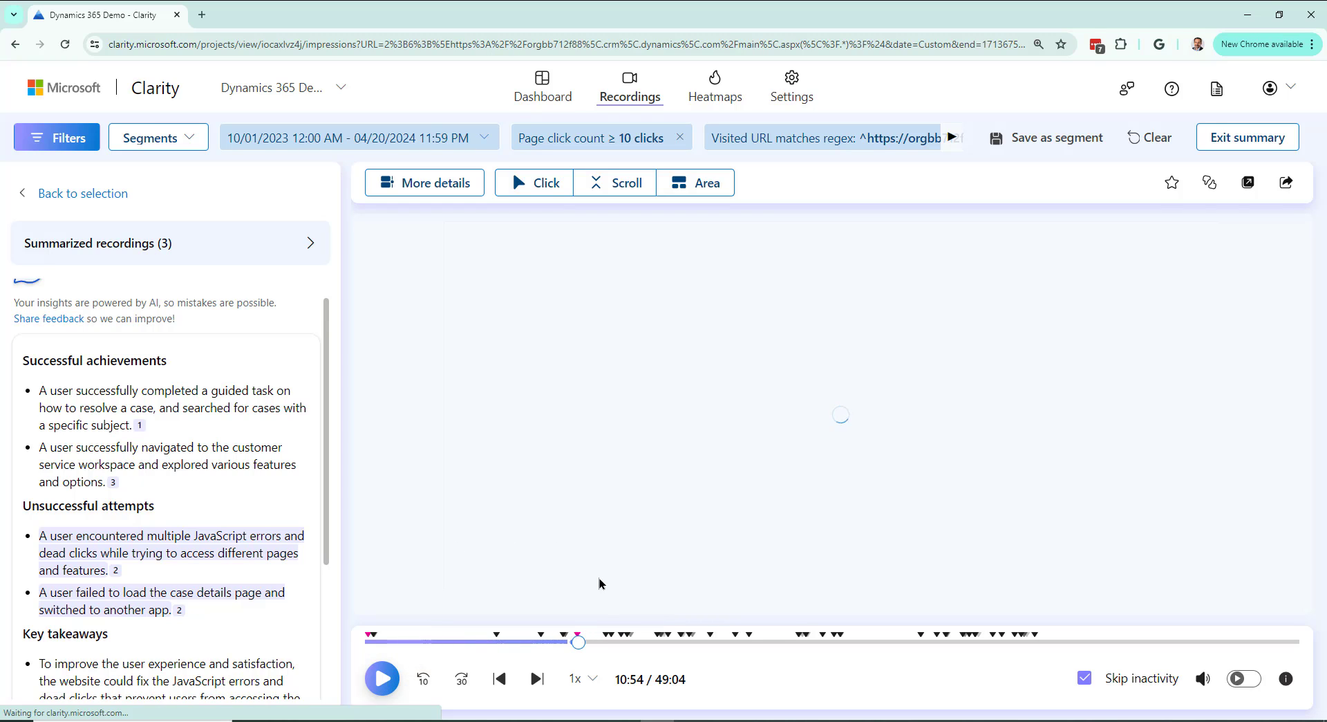
click(381, 678)
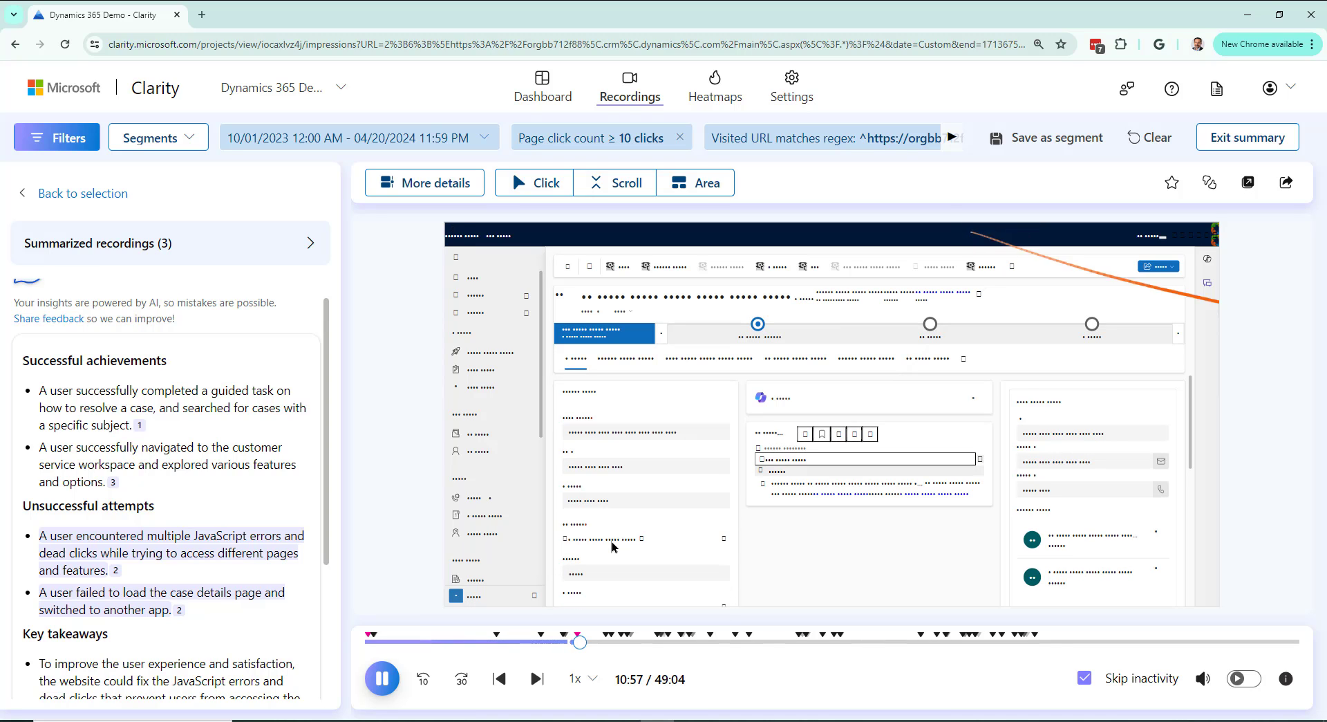
mouse_move(579, 640)
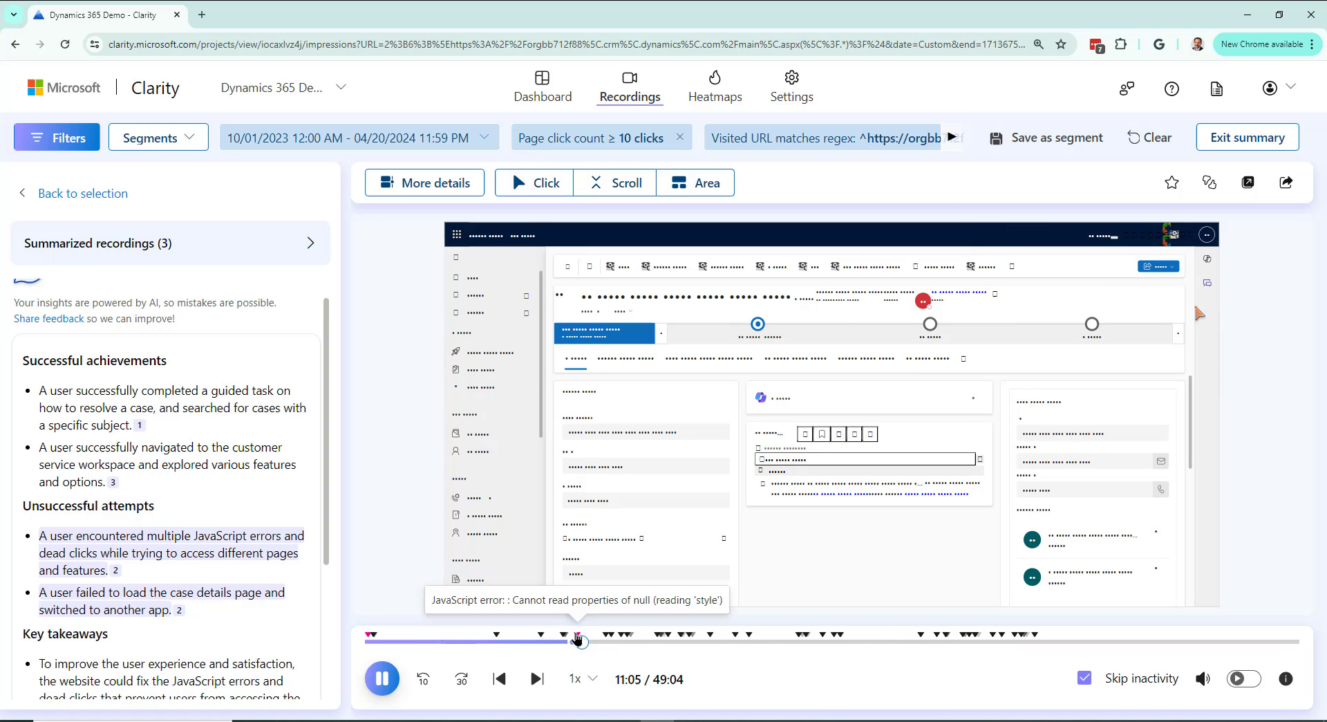